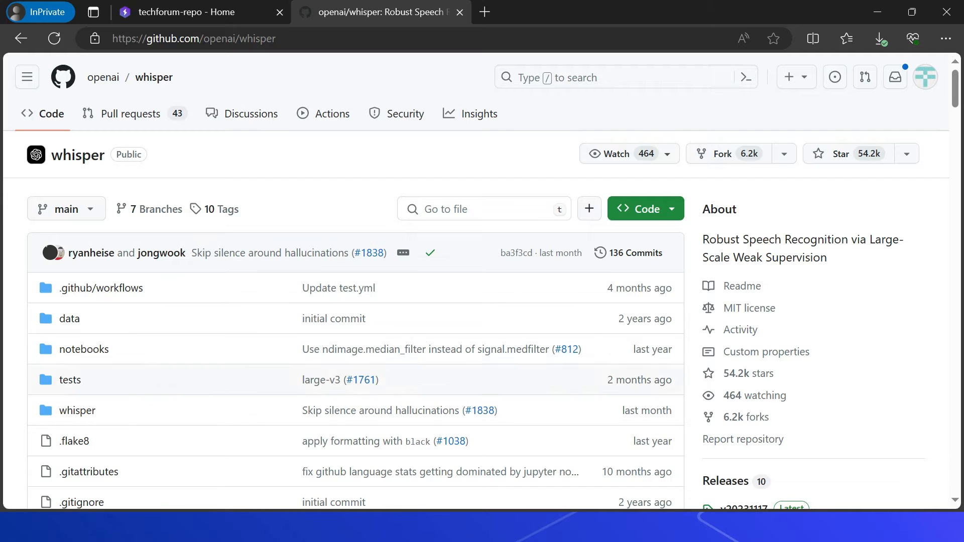
Browse the lightning.ai homepage and start 'Launch a free Studio'
{"action": "scroll", "scroll_direction": "down", "scroll_amount": 3}
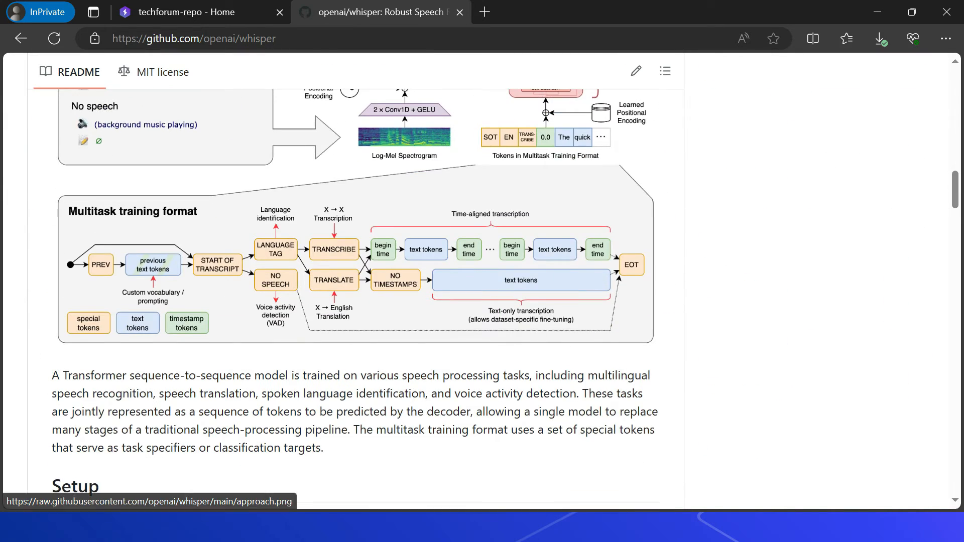
{"action": "scroll", "scroll_direction": "down", "scroll_amount": 3}
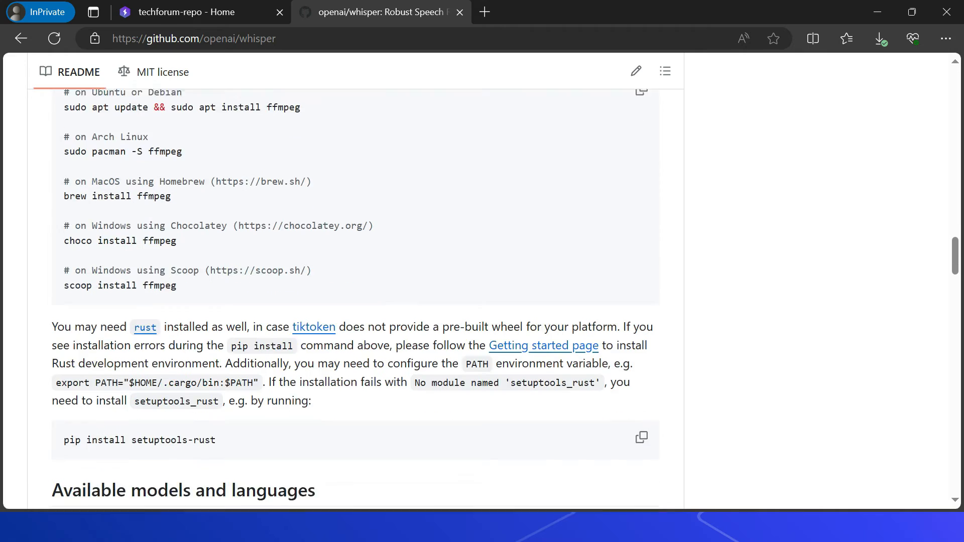
{"action": "scroll", "scroll_direction": "up", "scroll_amount": 3}
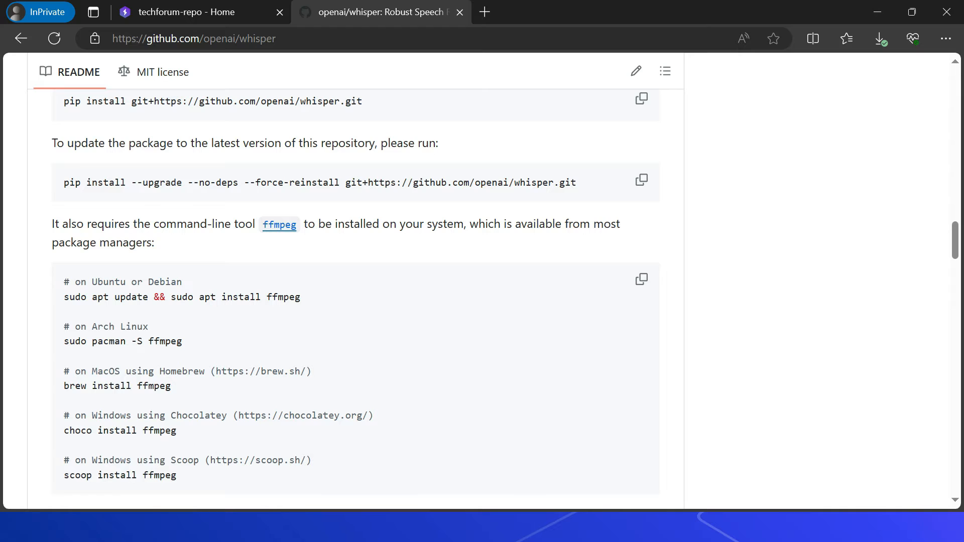
{"action": "scroll", "scroll_direction": "up", "scroll_amount": 3}
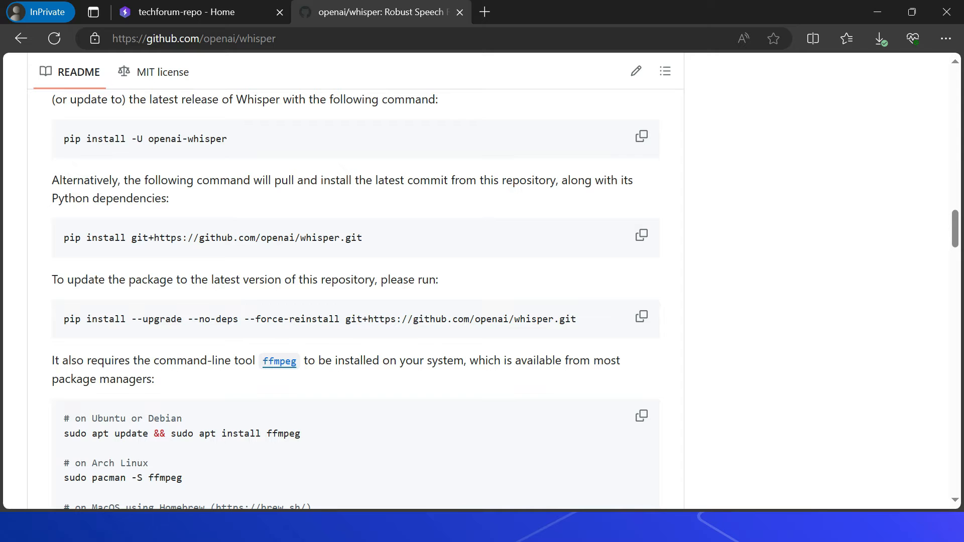
{"action": "scroll", "scroll_direction": "down", "scroll_amount": 3}
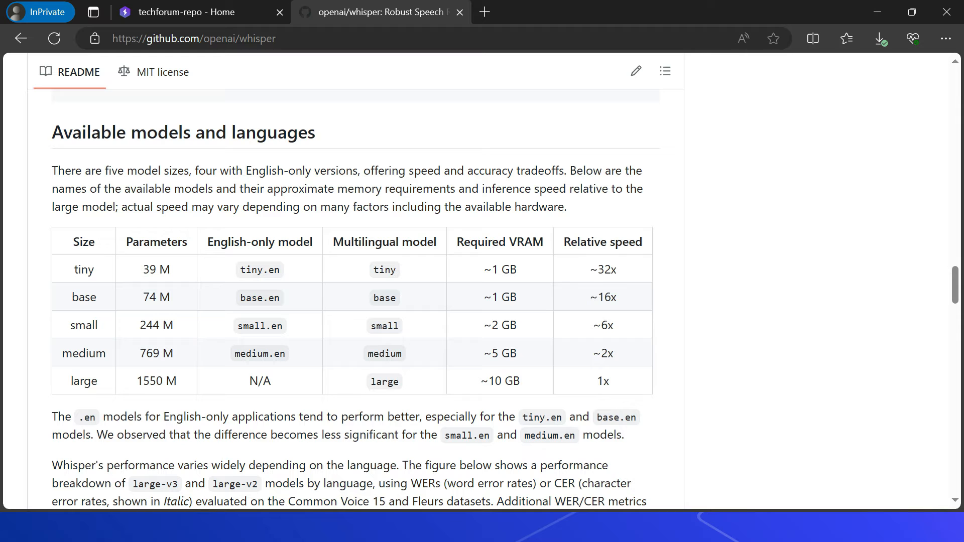
{"action": "scroll", "scroll_direction": "down", "scroll_amount": 3}
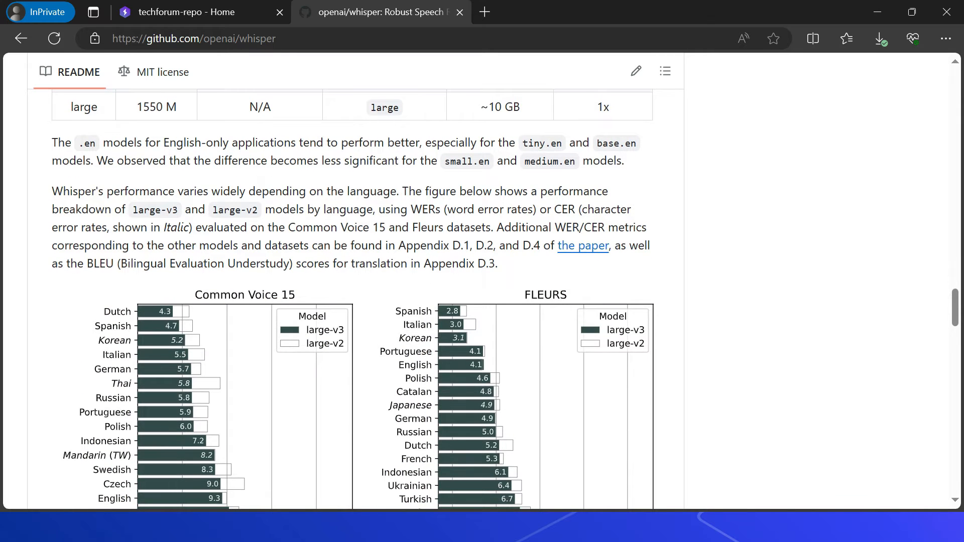
{"action": "scroll", "scroll_direction": "down", "scroll_amount": 3}
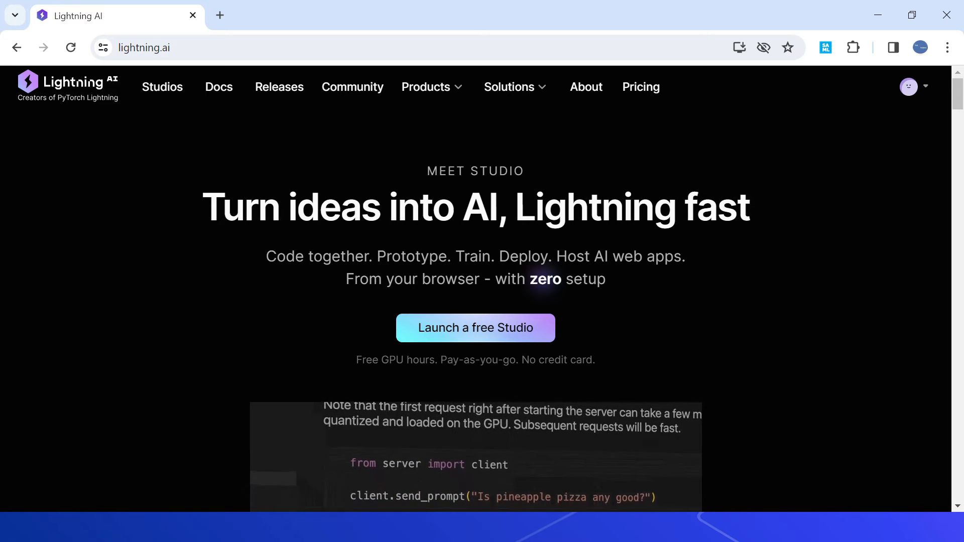
{"action": "scroll", "scroll_direction": "up", "scroll_amount": 3}
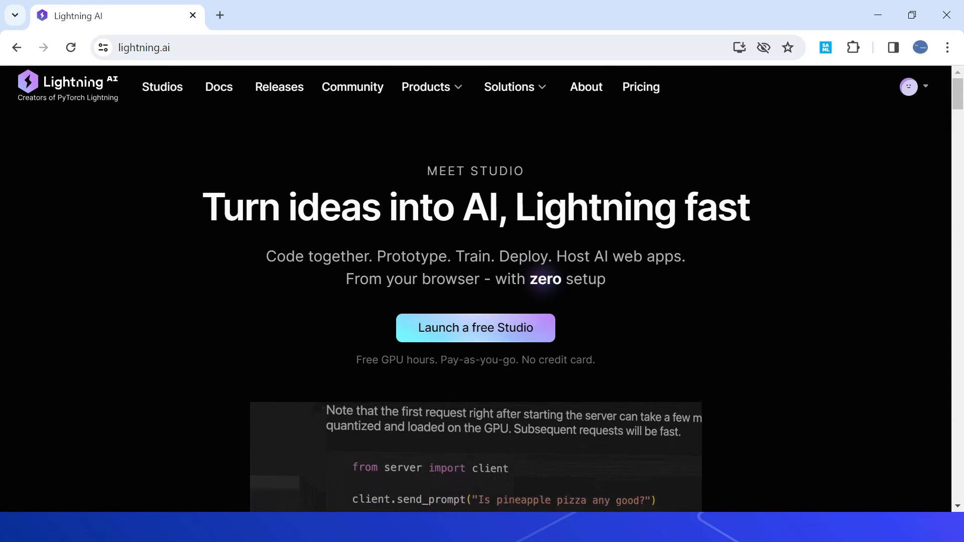
{"action": "scroll", "scroll_direction": "up", "scroll_amount": 3}
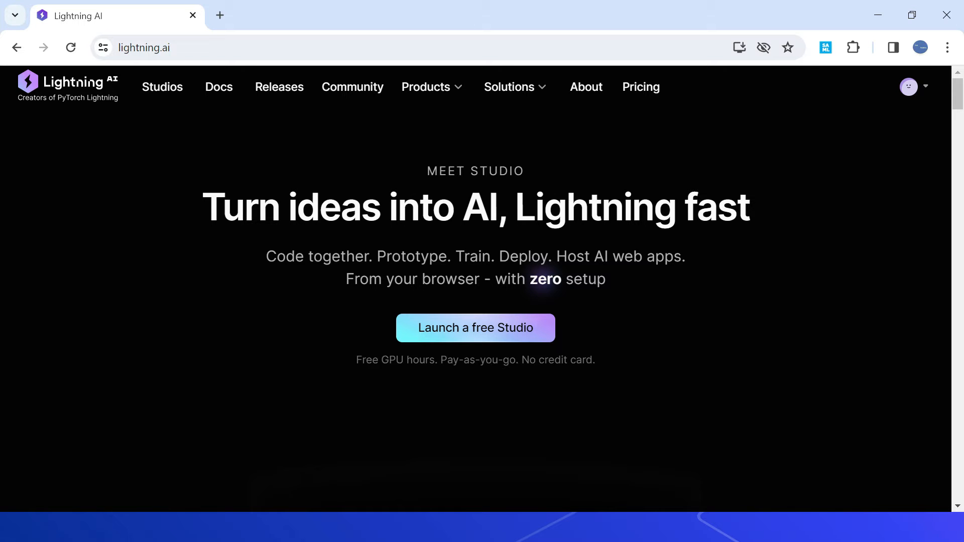
{"action": "scroll", "scroll_direction": "down", "scroll_amount": 3}
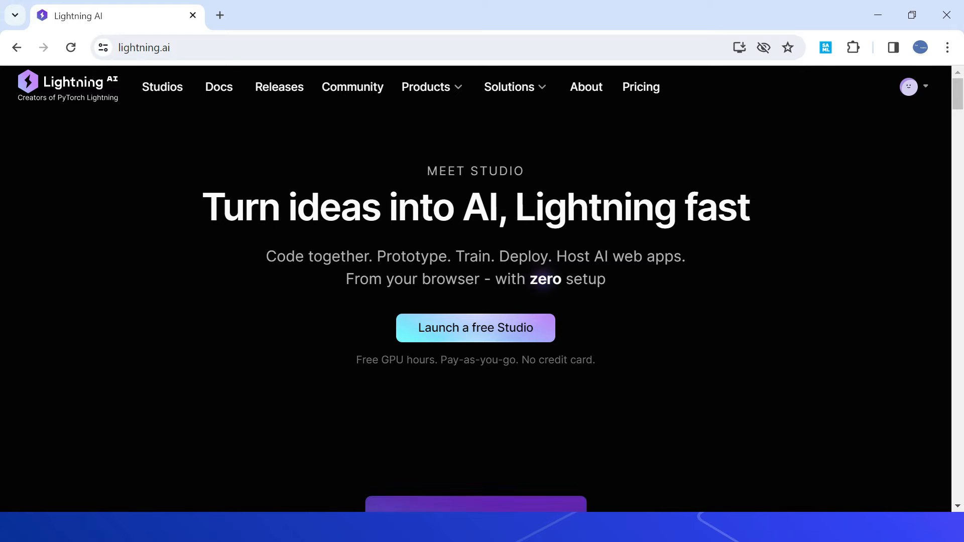
{"action": "left_click", "coordinate": [475, 328]}
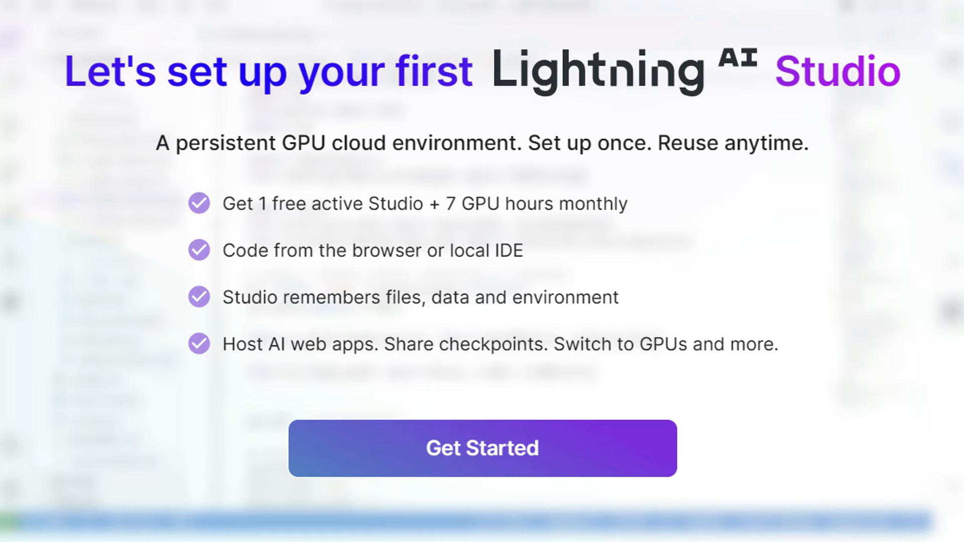
Start the first-Studio setup, dismiss the plugins overview, and skip the GitHub connection step
{"action": "left_click", "coordinate": [482, 449]}
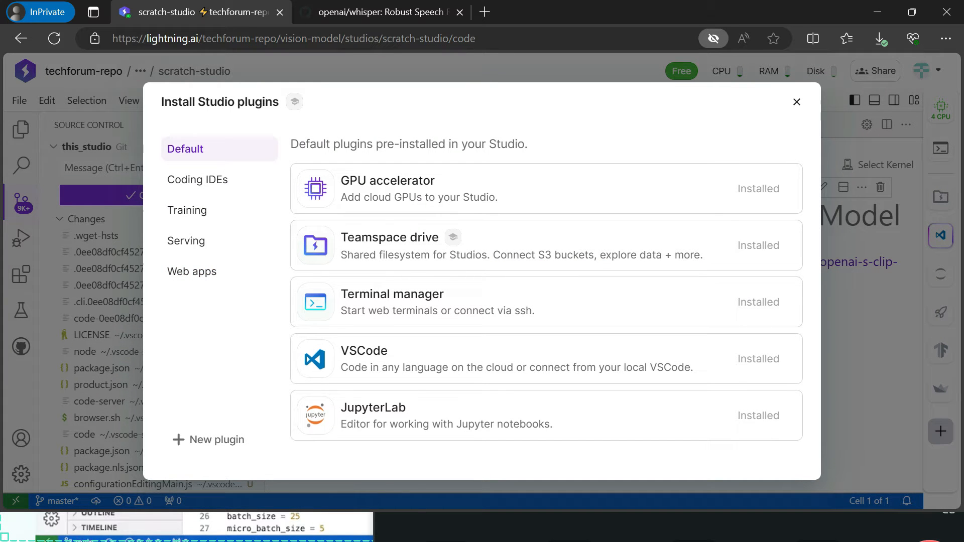
{"action": "left_click", "coordinate": [191, 271]}
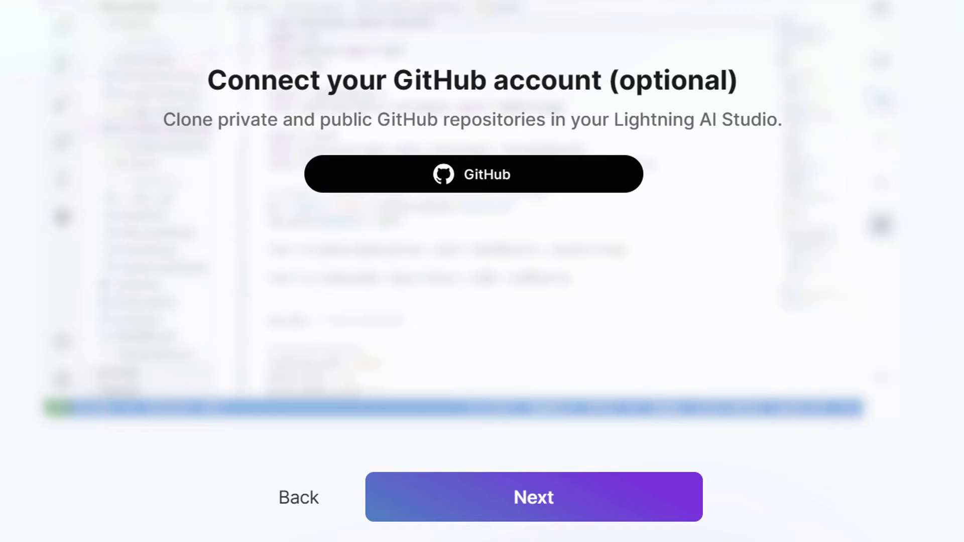
{"action": "left_click", "coordinate": [534, 497]}
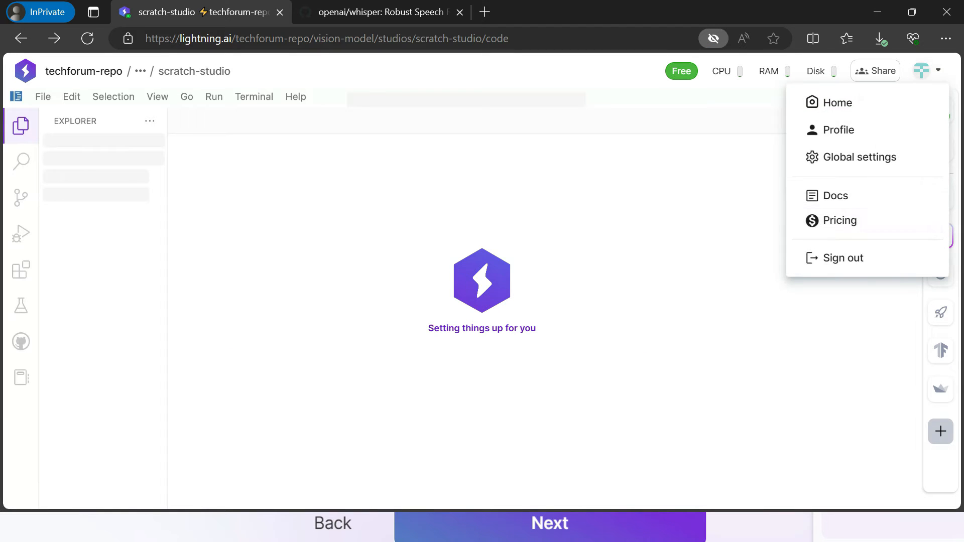
Open the Pricing page from the account menu and look through the plans
{"action": "left_click", "coordinate": [839, 220]}
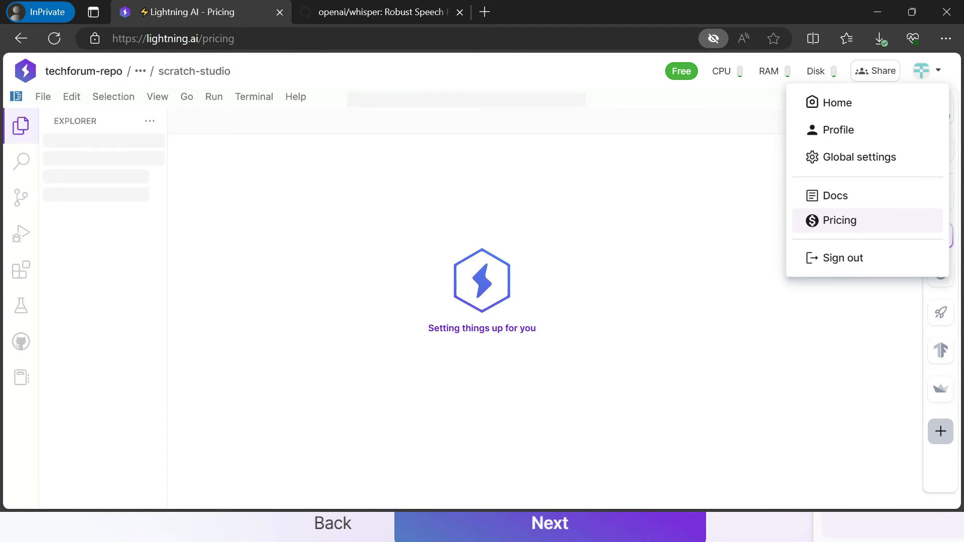
{"action": "left_click", "coordinate": [841, 220]}
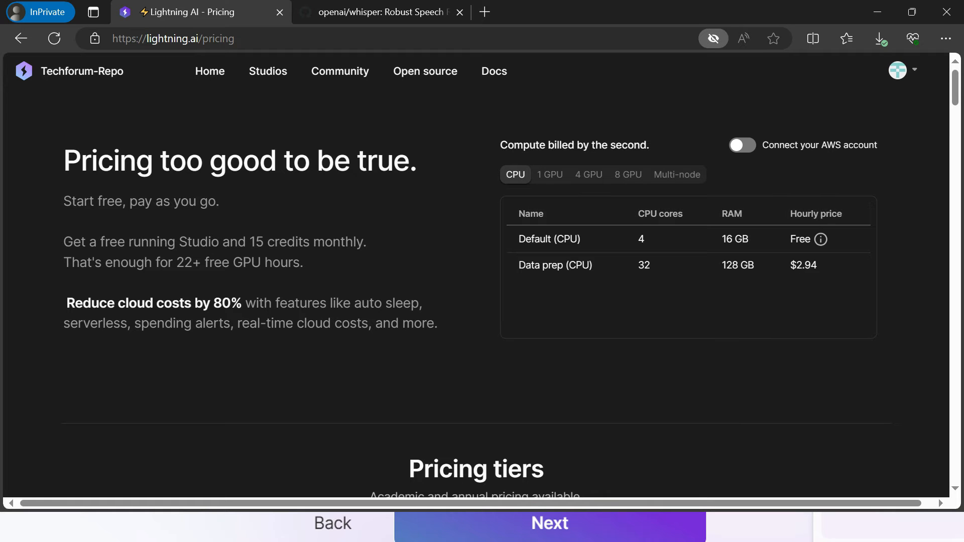
{"action": "scroll", "scroll_direction": "down", "scroll_amount": 3}
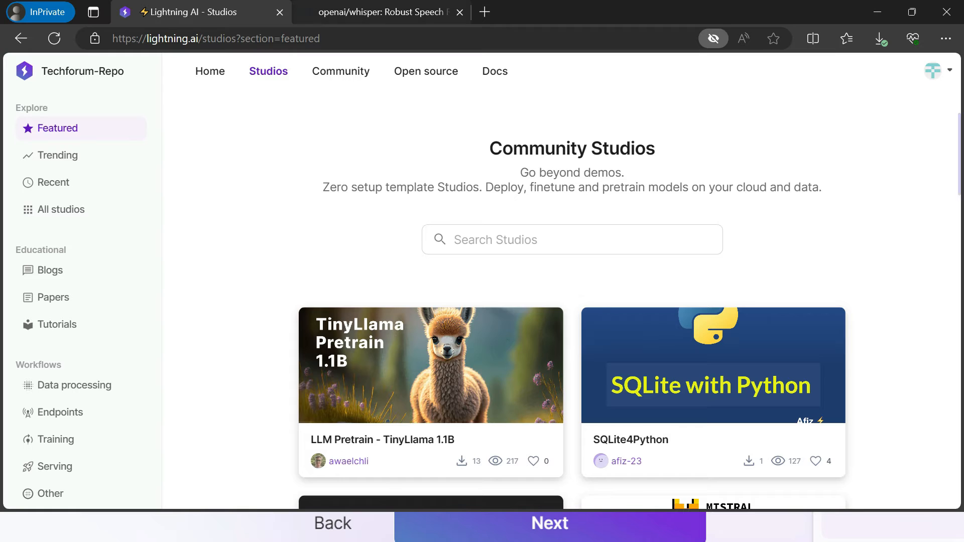
{"action": "mouse_move", "coordinate": [431, 364]}
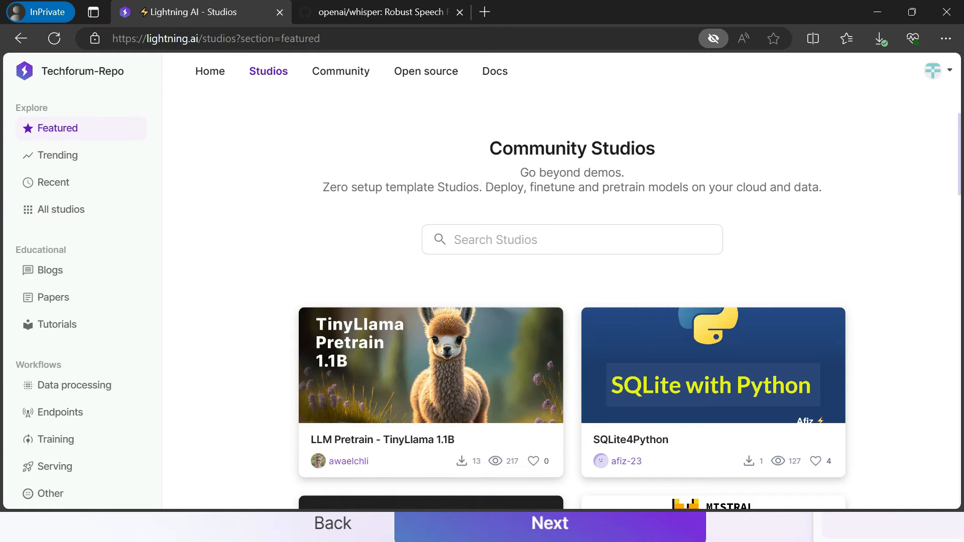
{"action": "scroll", "scroll_direction": "down", "scroll_amount": 3}
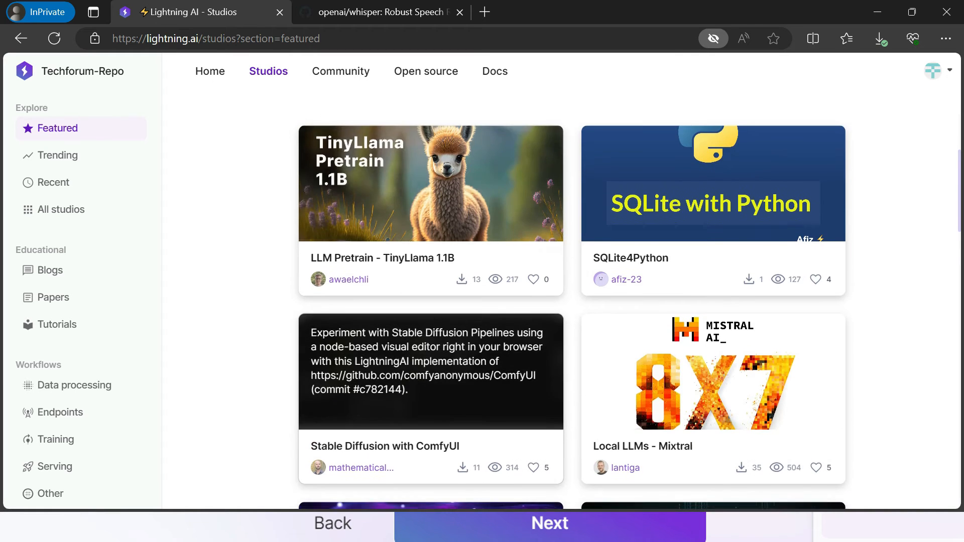
{"action": "scroll", "scroll_direction": "down", "scroll_amount": 3}
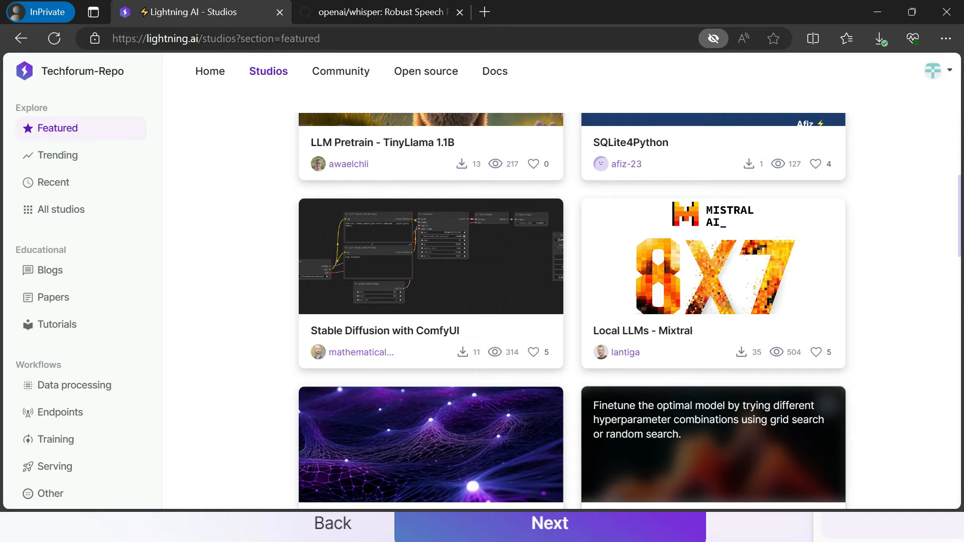
{"action": "scroll", "scroll_direction": "down", "scroll_amount": 3}
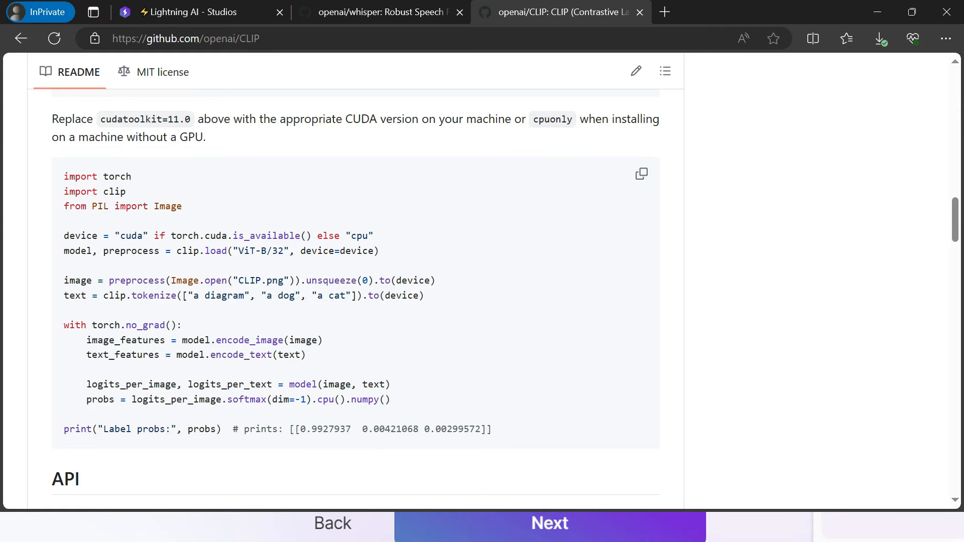
Switch back to the Lightning AI - Studios gallery tab
{"action": "left_click", "coordinate": [201, 12]}
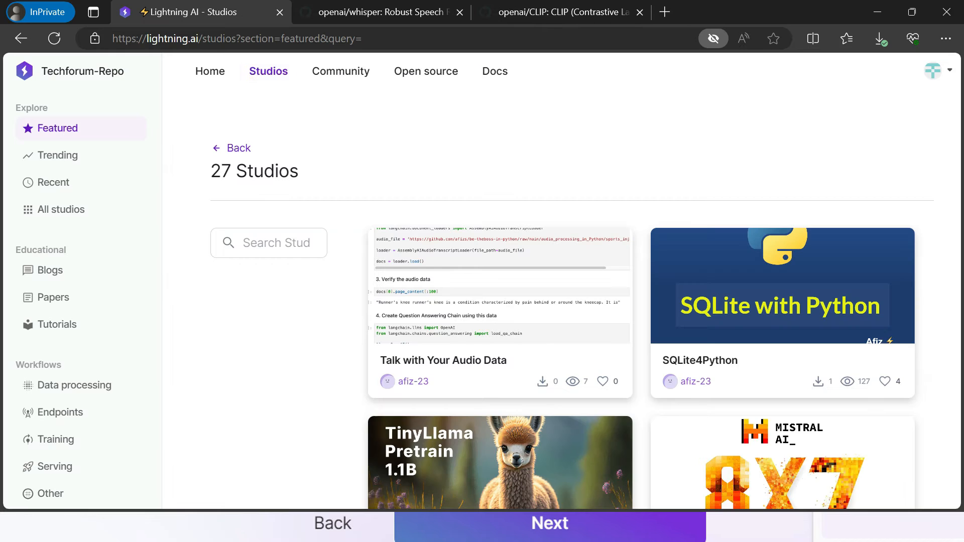
Search the community Studios for 'clip'
{"action": "left_click", "coordinate": [269, 242]}
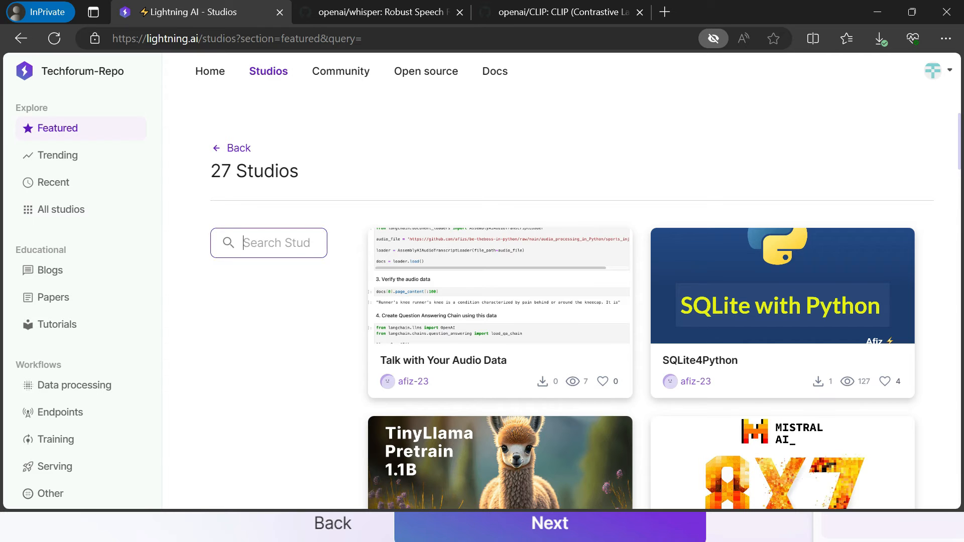
{"action": "type", "text": "clip"}
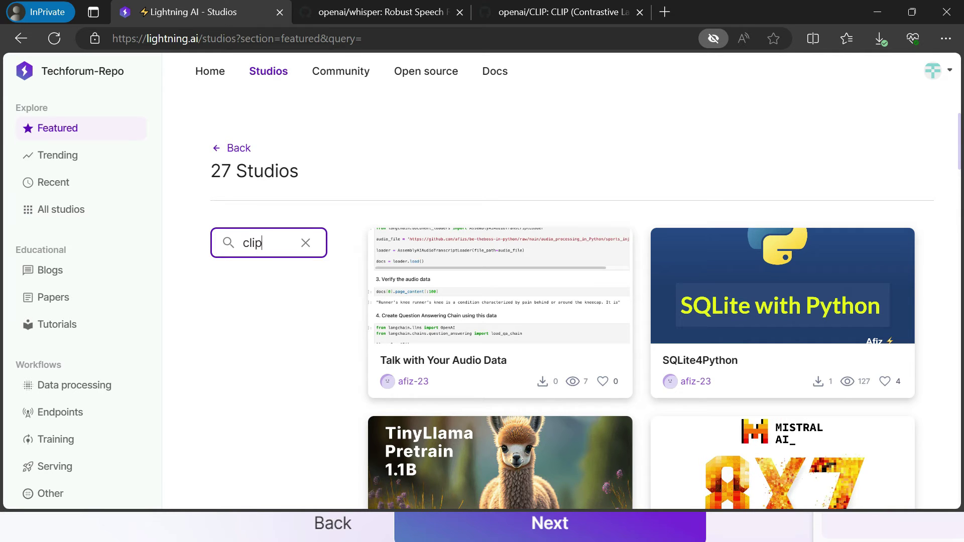
{"action": "key", "text": "Return"}
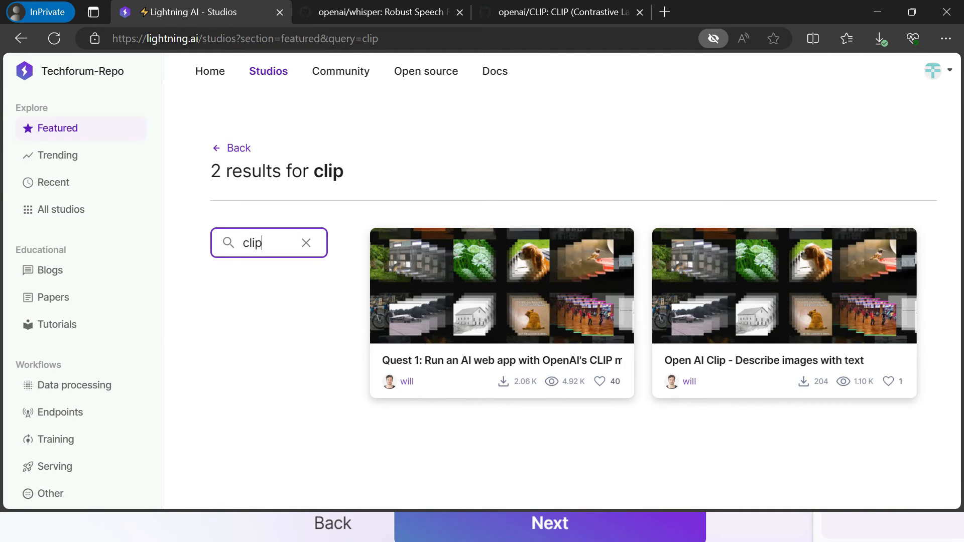
{"action": "mouse_move", "coordinate": [501, 286]}
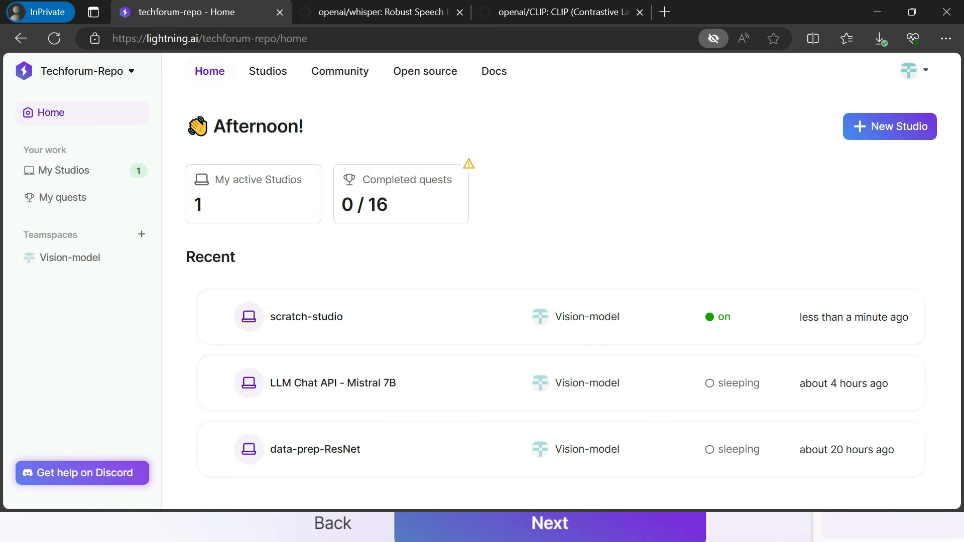
{"action": "left_click", "coordinate": [63, 170]}
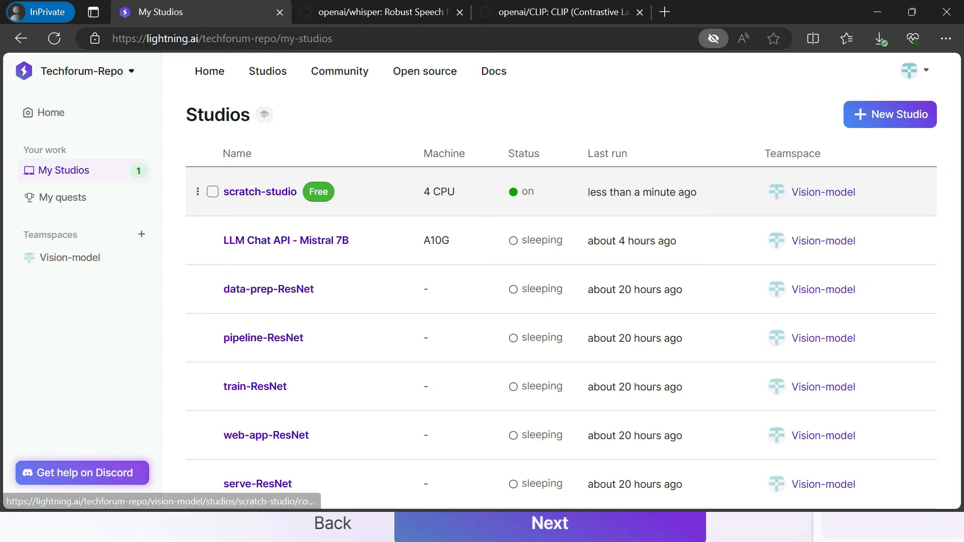
{"action": "left_click", "coordinate": [260, 192]}
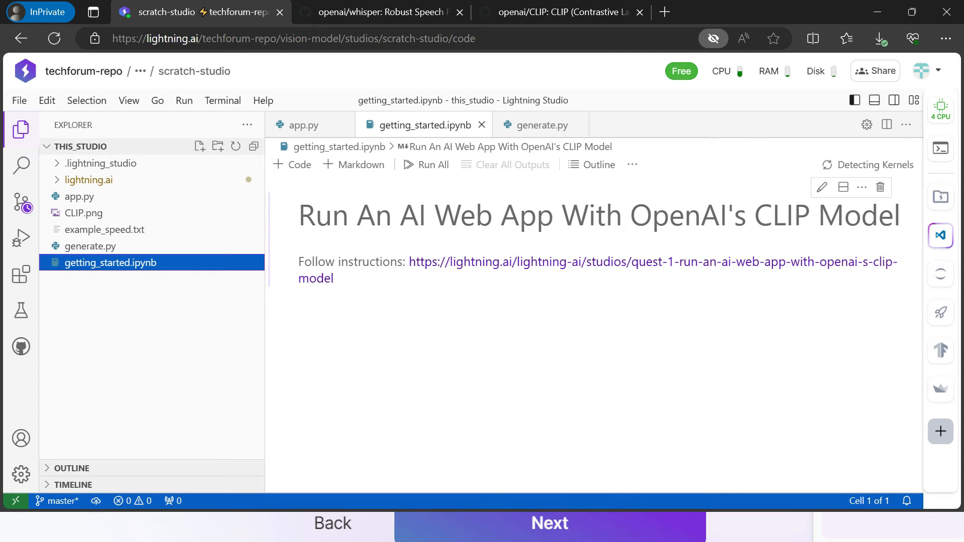
{"action": "mouse_move", "coordinate": [20, 203]}
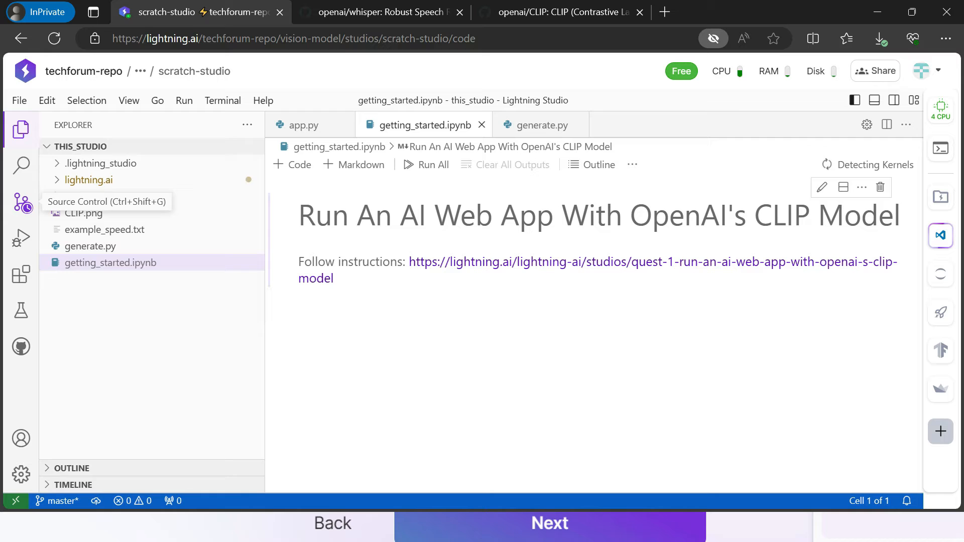
{"action": "left_click", "coordinate": [22, 203]}
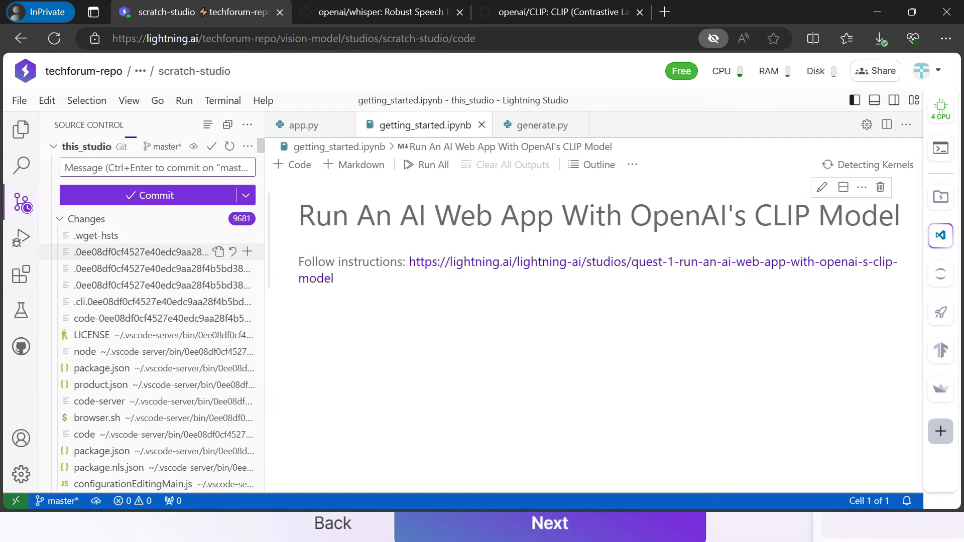
{"action": "mouse_move", "coordinate": [95, 235]}
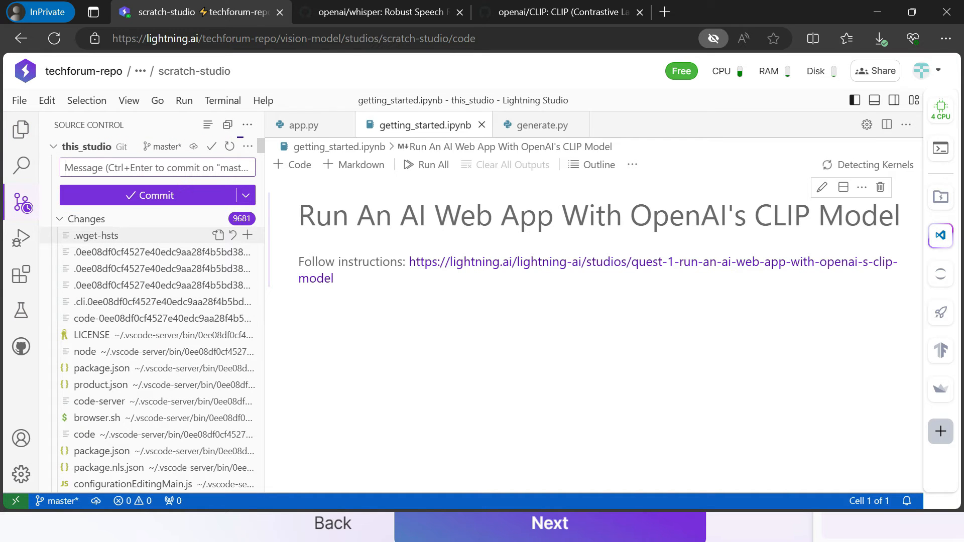
{"action": "left_click", "coordinate": [21, 129]}
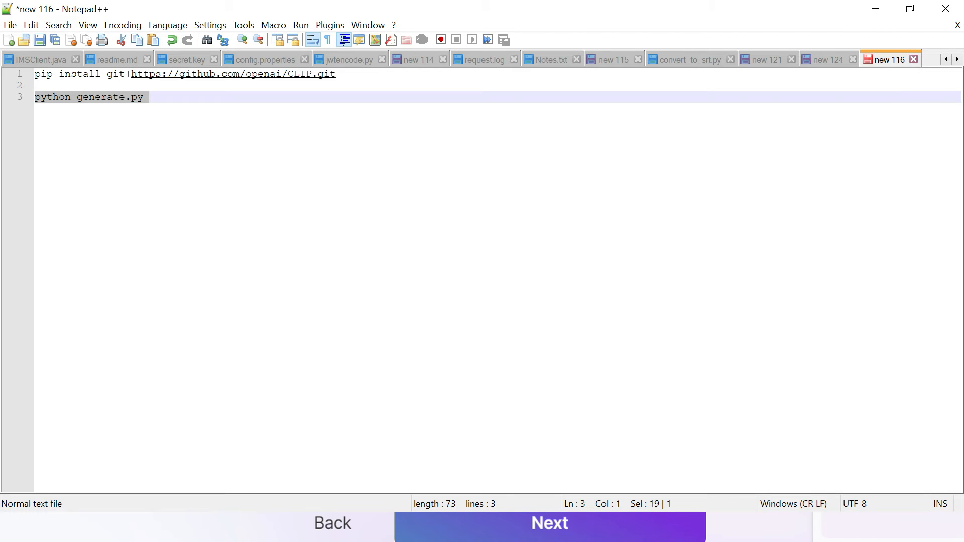
{"action": "left_click", "coordinate": [335, 73]}
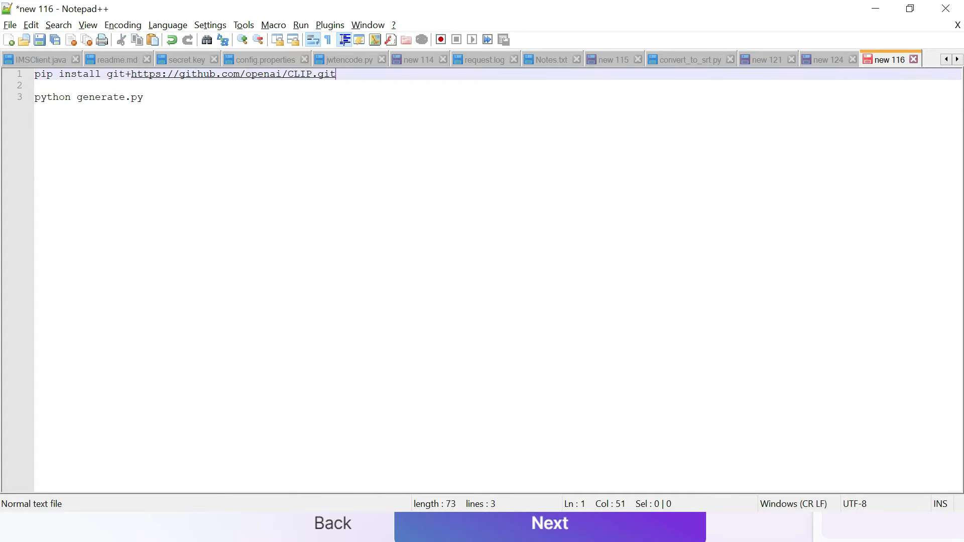
{"action": "key", "text": "alt+tab"}
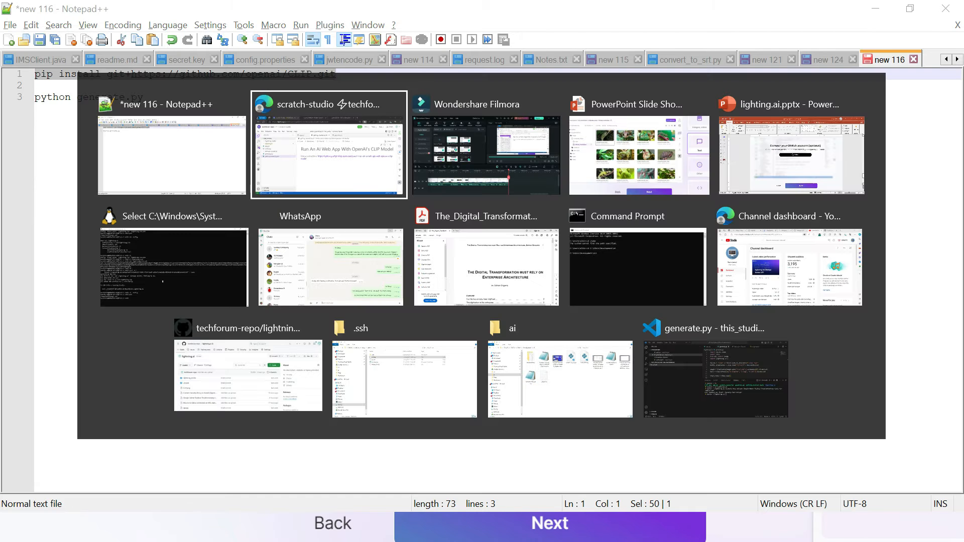
{"action": "left_click", "coordinate": [329, 145]}
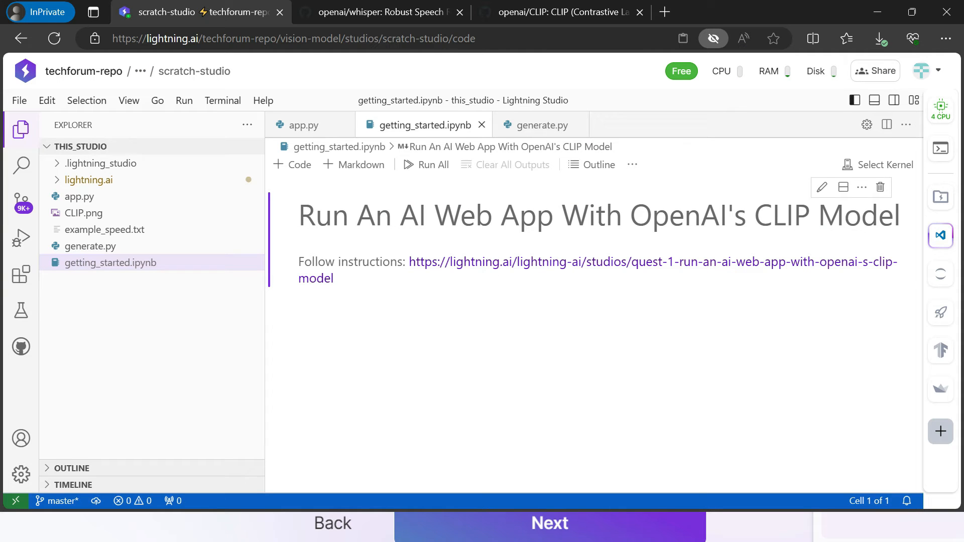
{"action": "left_click", "coordinate": [223, 101]}
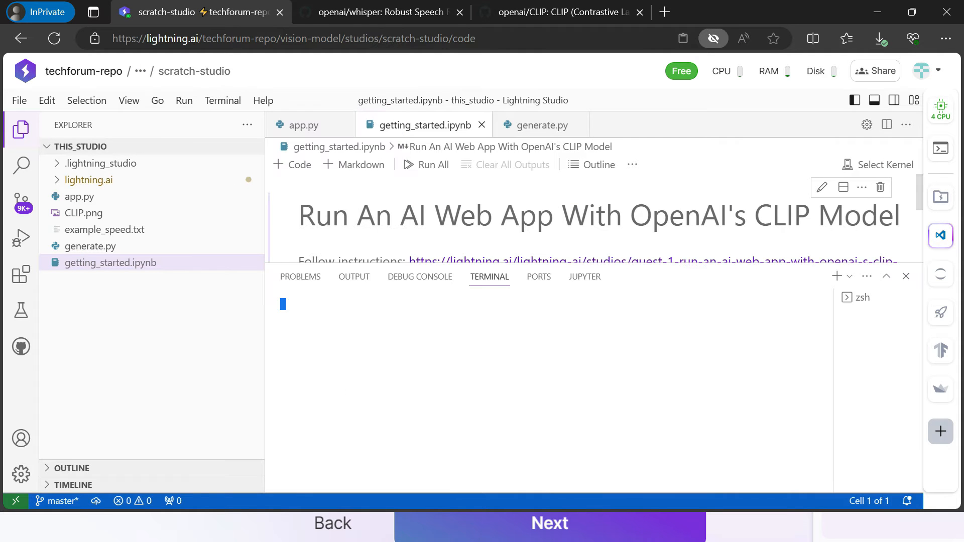
{"action": "type", "text": "pip install git+https://github.com/openai/CLIP.git"}
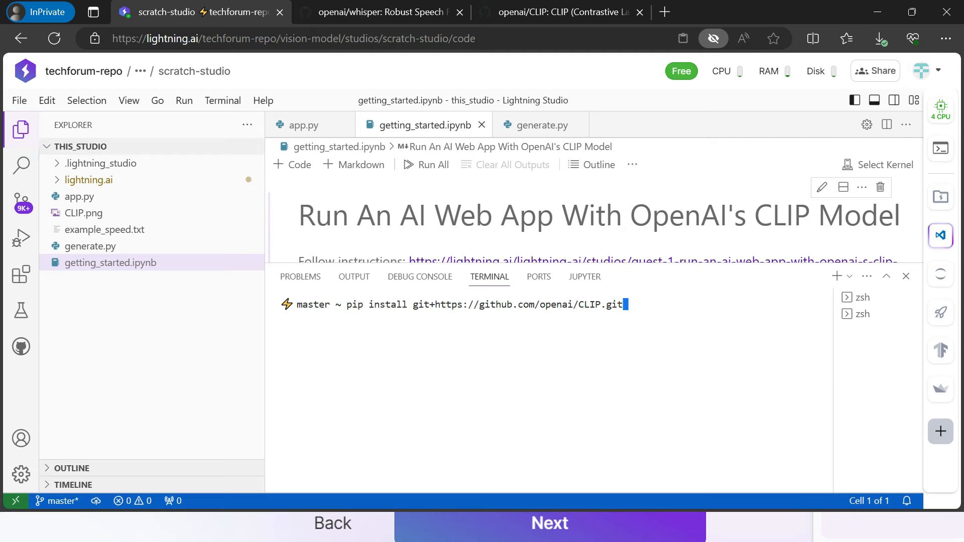
{"action": "key", "text": "Return"}
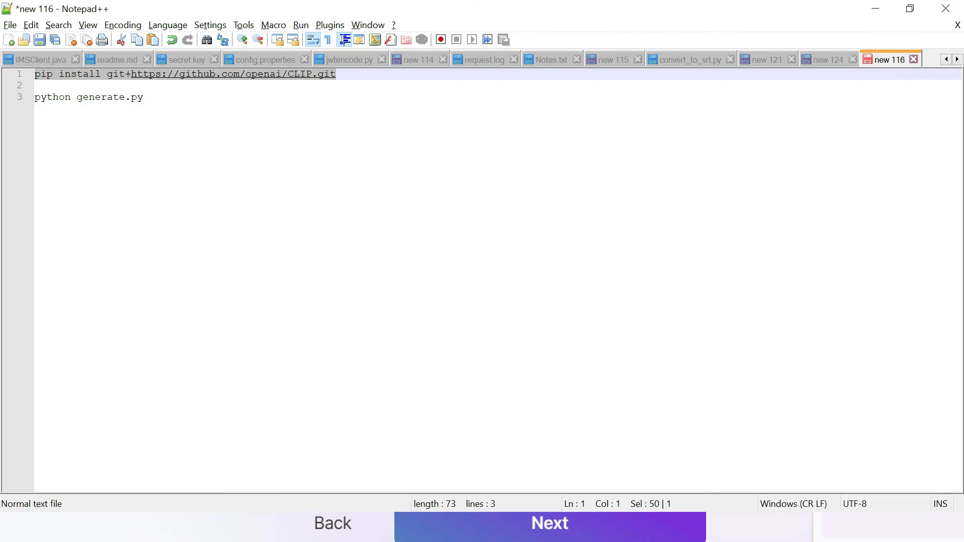
Bring the 'python generate.py' command from Notepad++ into the studio terminal
{"action": "left_click", "coordinate": [144, 97]}
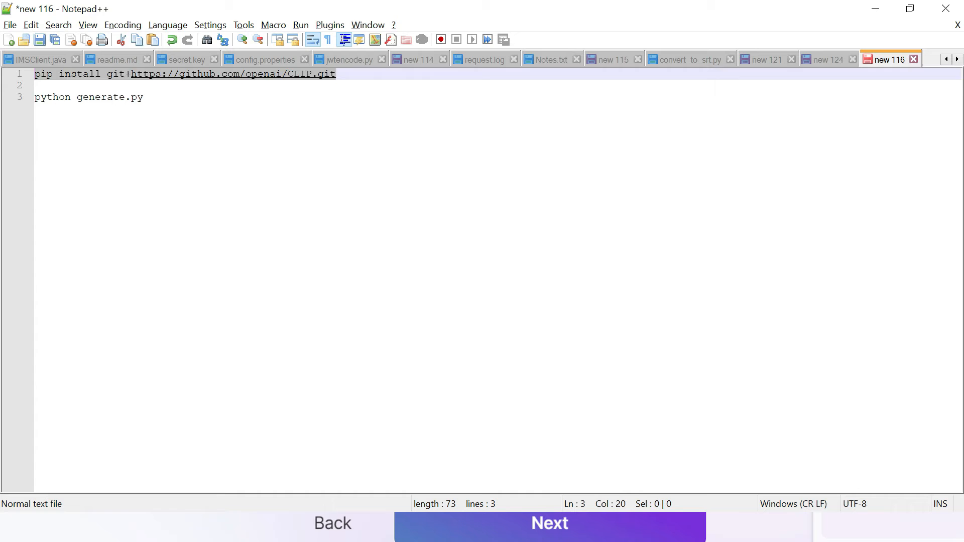
{"action": "key", "text": "alt+tab"}
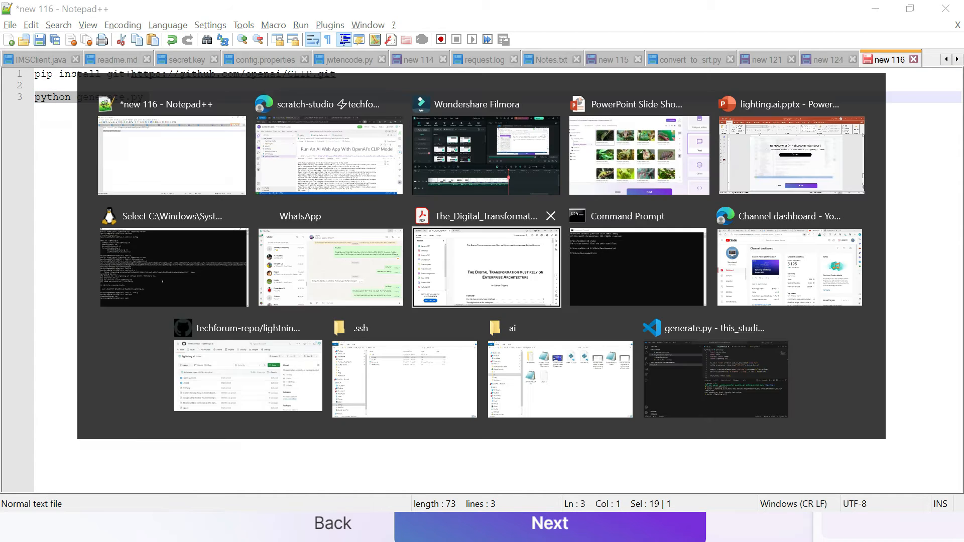
{"action": "left_click", "coordinate": [329, 154]}
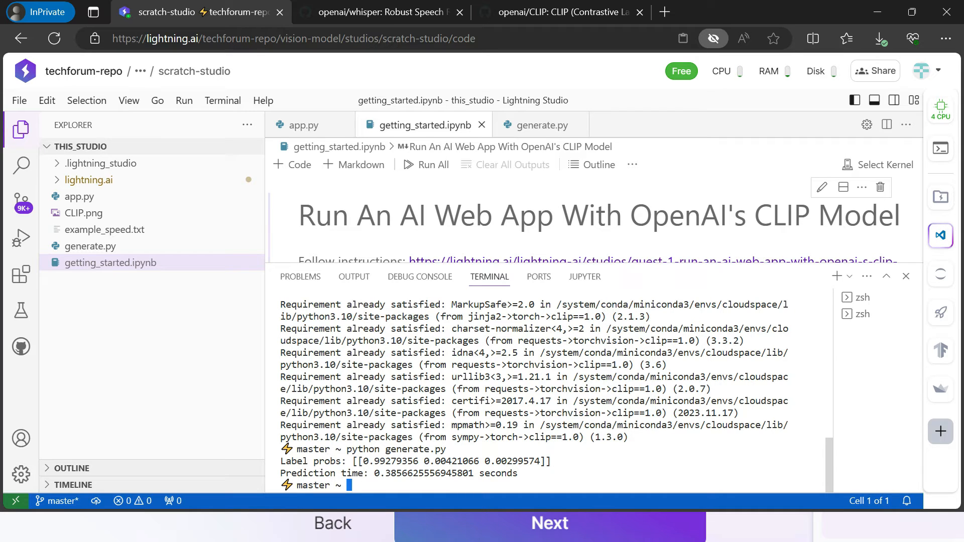
{"action": "mouse_move", "coordinate": [938, 390]}
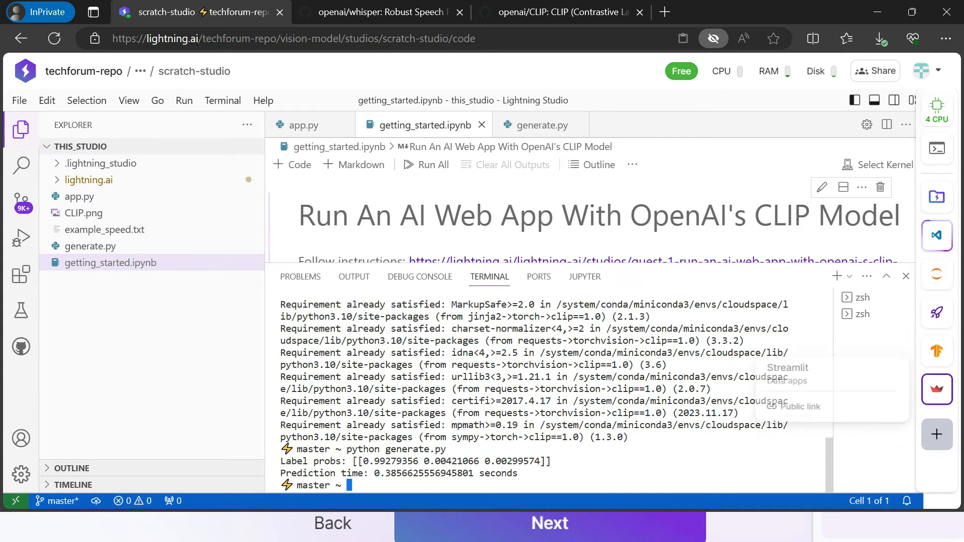
Run app.py with the Streamlit plugin and open its public link in a new tab
{"action": "left_click", "coordinate": [937, 390]}
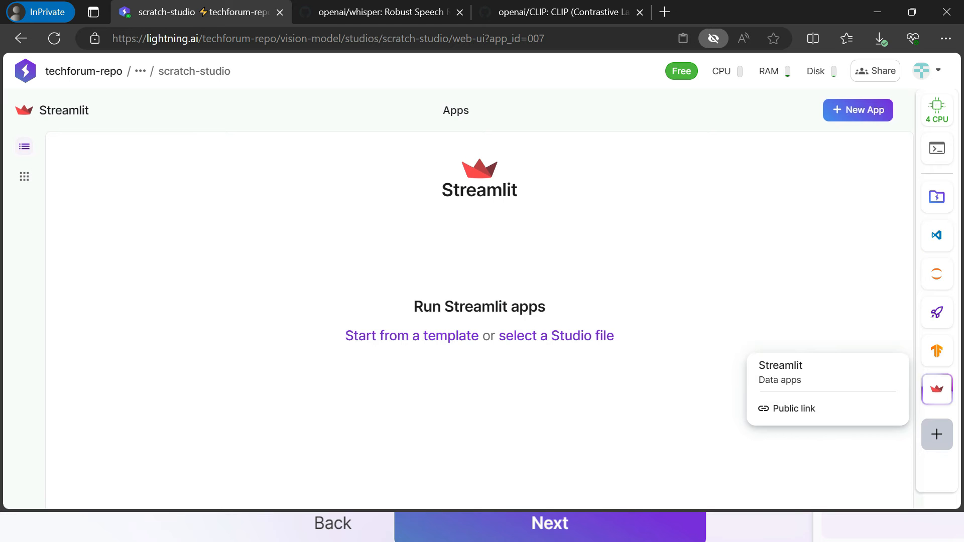
{"action": "left_click", "coordinate": [556, 336]}
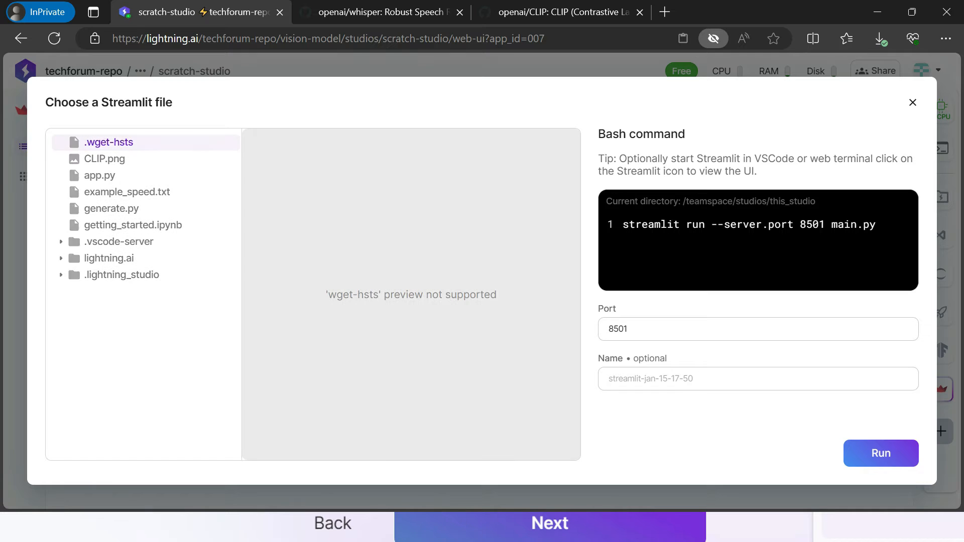
{"action": "left_click", "coordinate": [100, 176]}
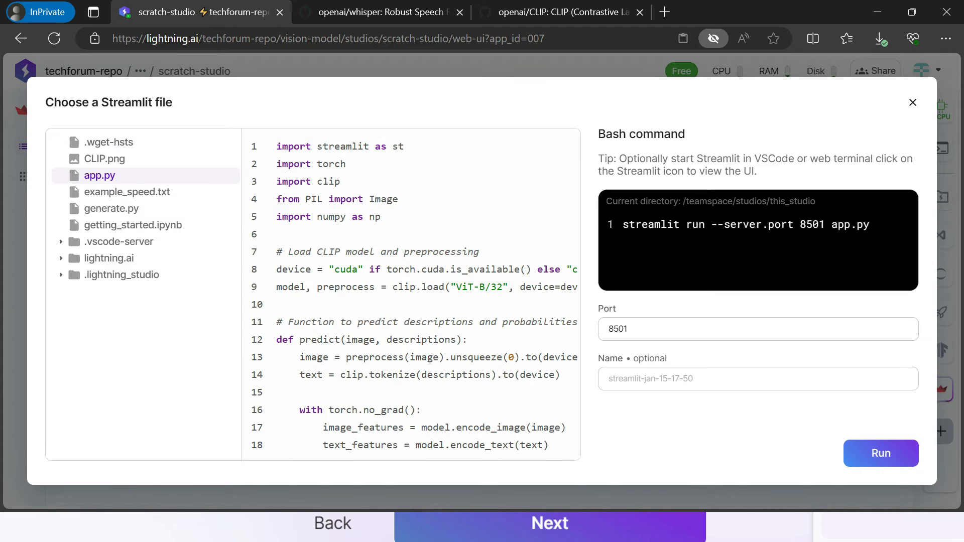
{"action": "left_click", "coordinate": [880, 454]}
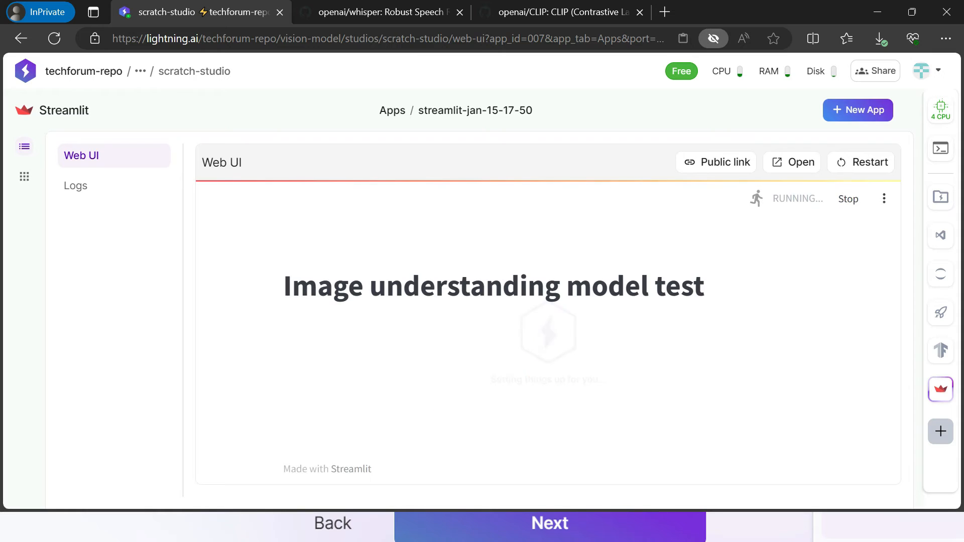
{"action": "left_click", "coordinate": [715, 162]}
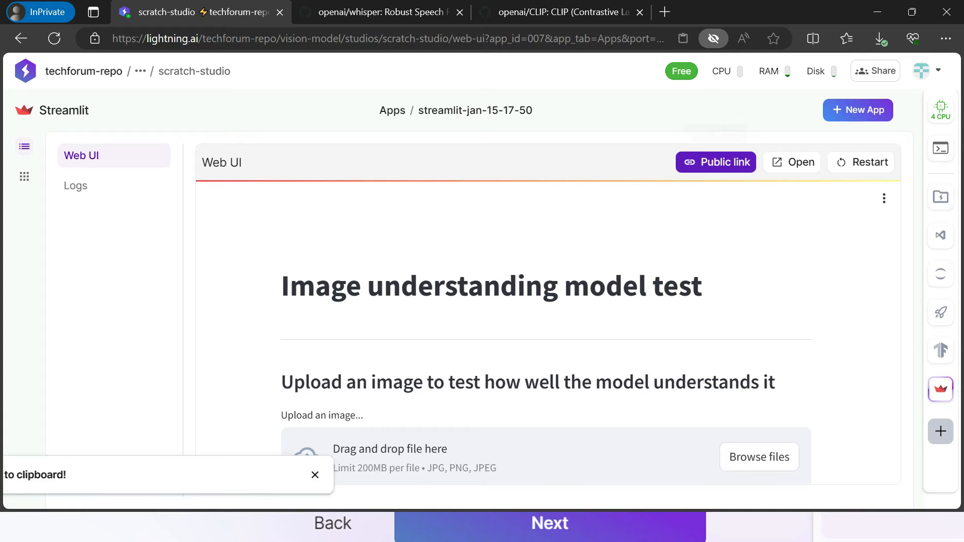
{"action": "left_click", "coordinate": [816, 11]}
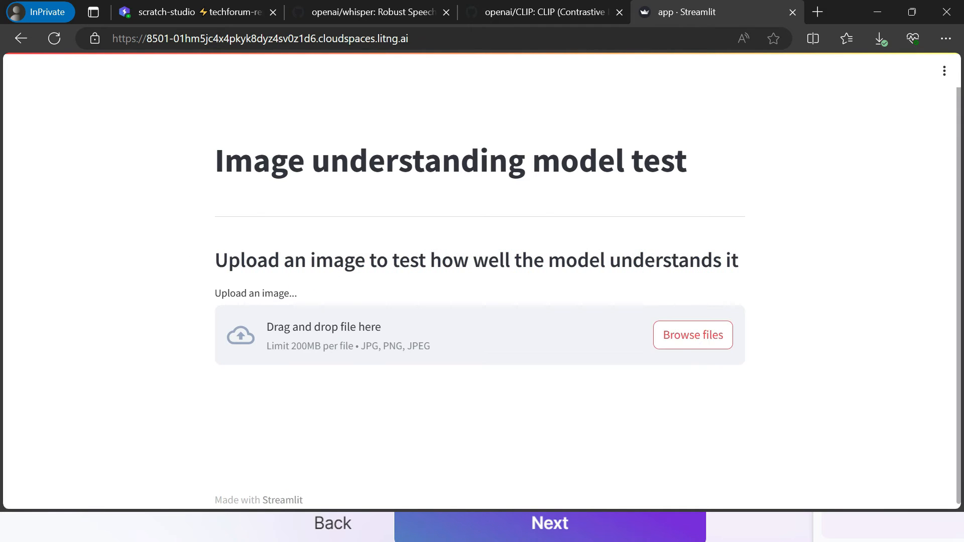
Upload tomato.jpg and enter the descriptions 'a red apple', 'a car' and 'tomato'
{"action": "left_click", "coordinate": [693, 335]}
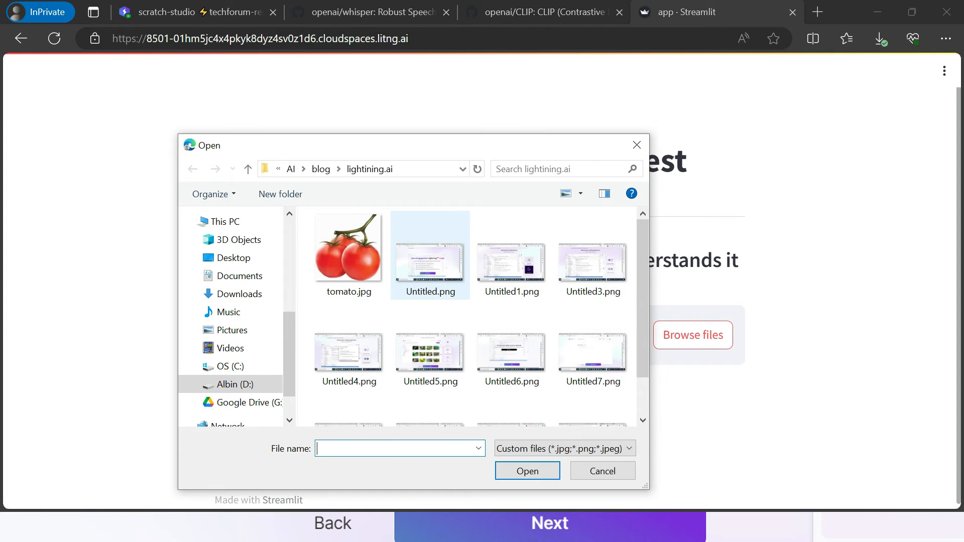
{"action": "left_click", "coordinate": [526, 471]}
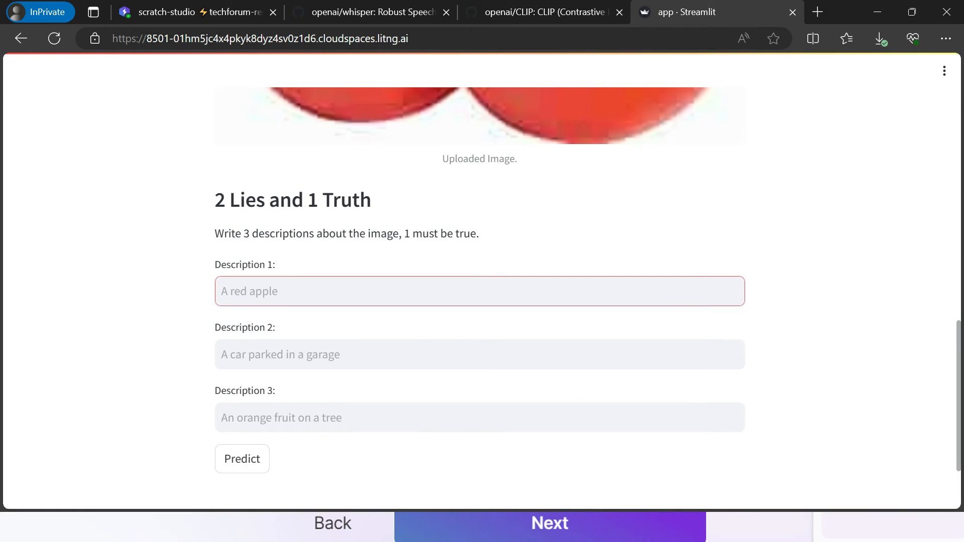
{"action": "type", "text": "a red a"}
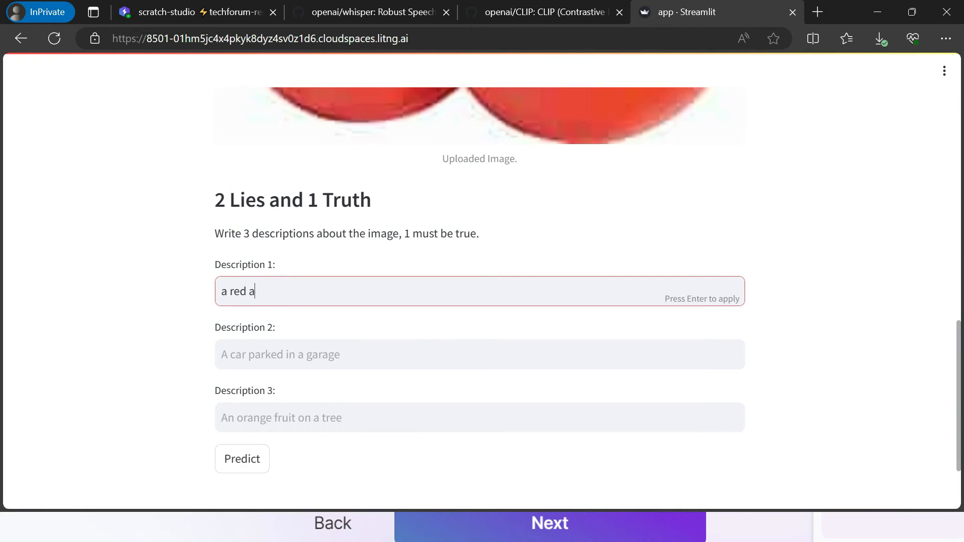
{"action": "type", "text": "pple"}
{"action": "left_click", "coordinate": [480, 418]}
{"action": "type", "text": "to"}
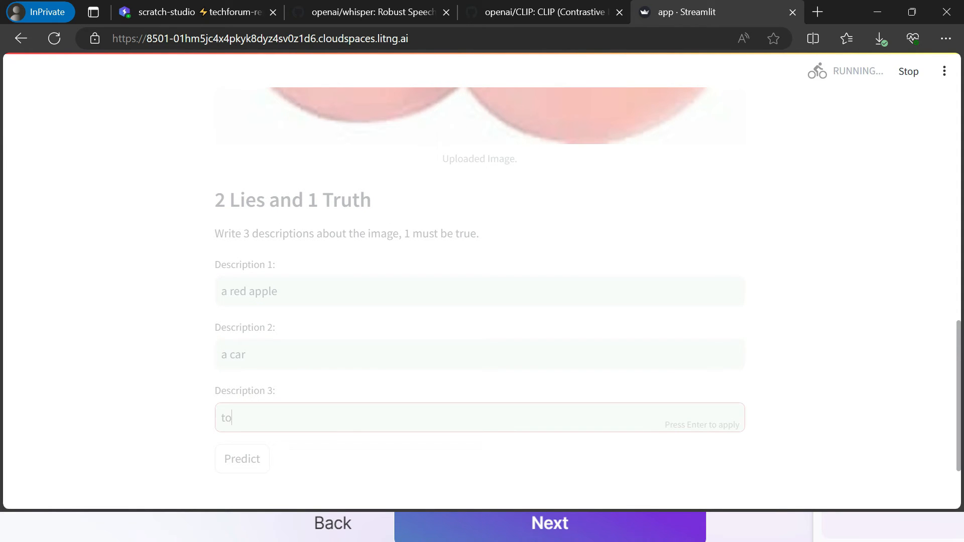
{"action": "type", "text": "mato"}
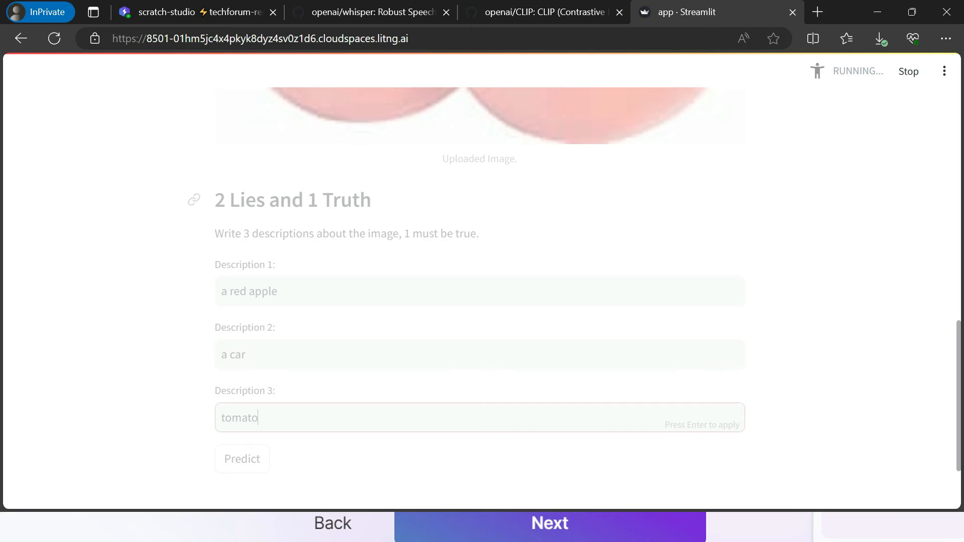
Run the prediction on the three descriptions and return to the scratch-studio tab
{"action": "scroll", "scroll_direction": "up", "scroll_amount": 3}
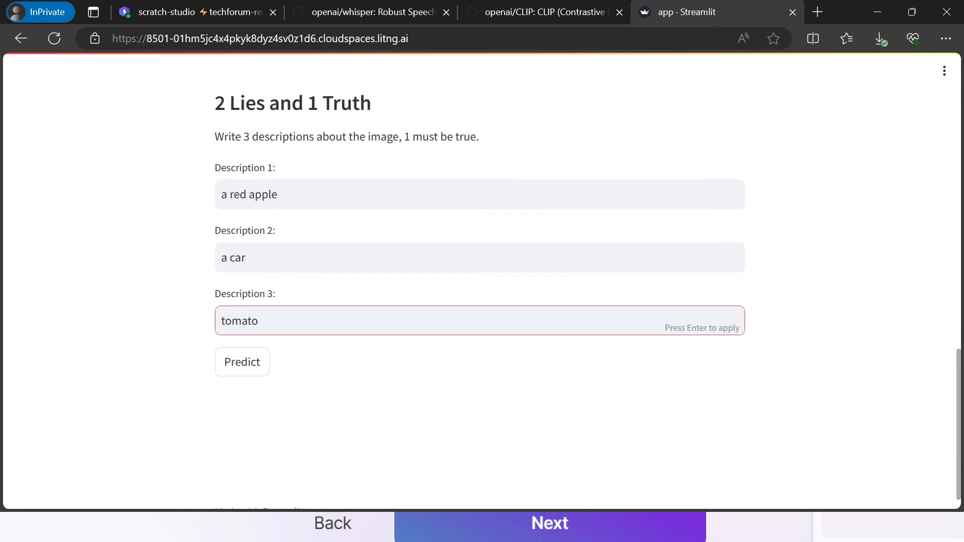
{"action": "left_click", "coordinate": [241, 362]}
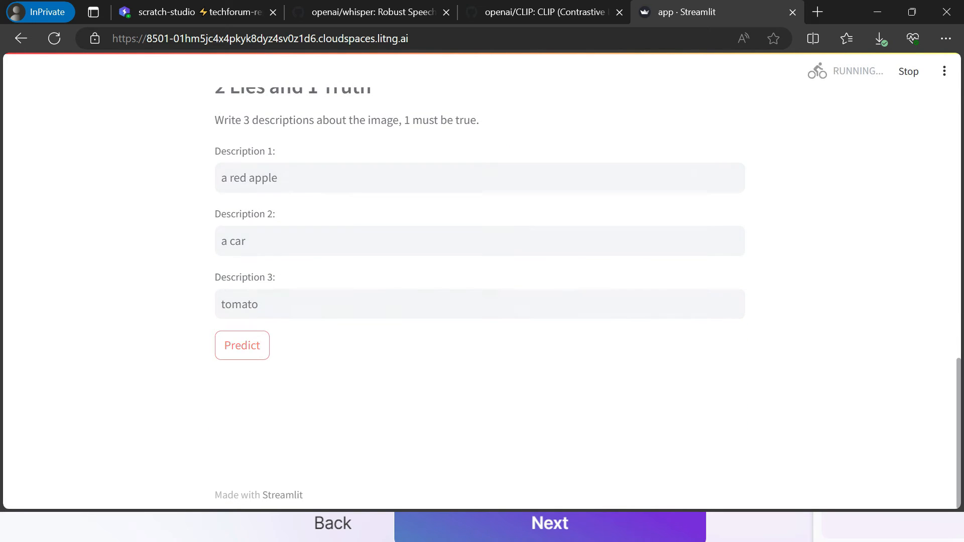
{"action": "left_click", "coordinate": [242, 345]}
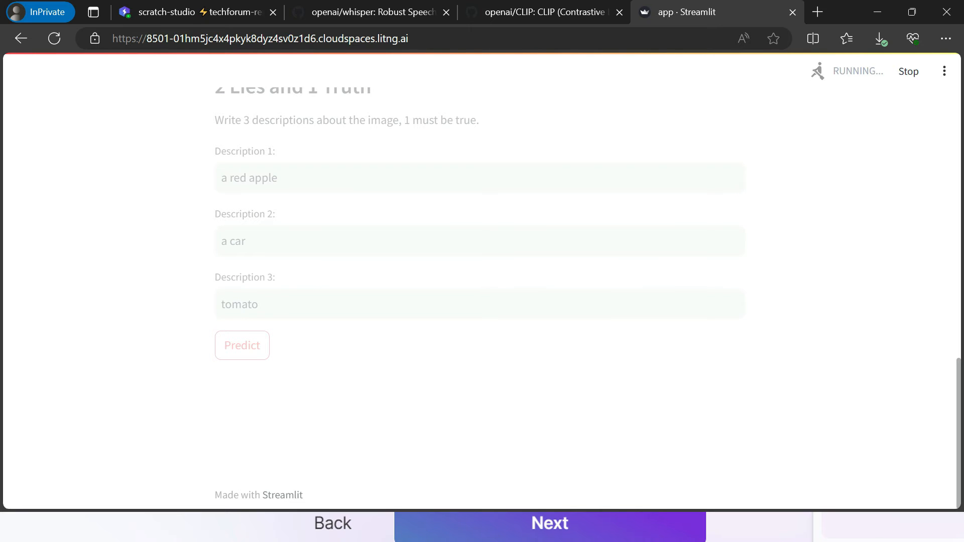
{"action": "left_click", "coordinate": [242, 335]}
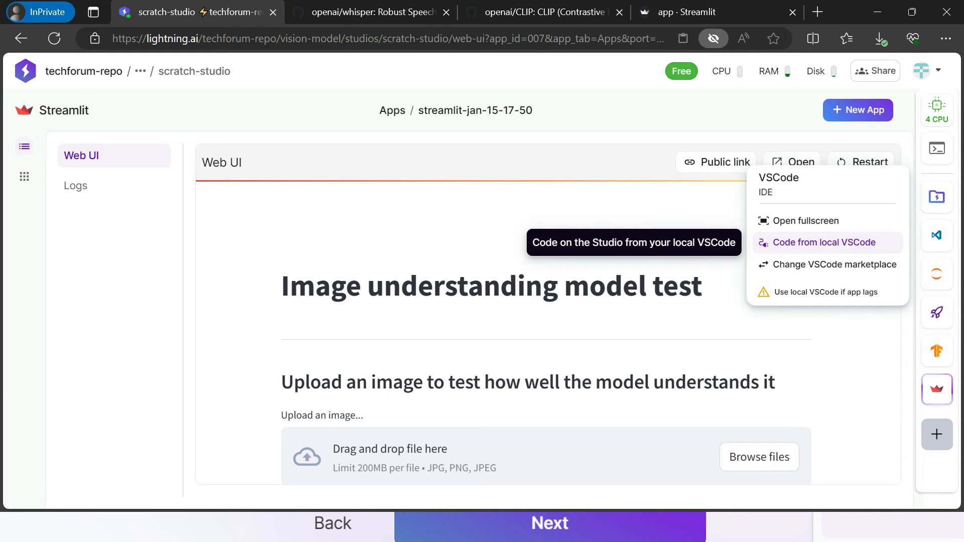
Open the local VSCode connection instructions and copy the new-computer SSH setup command
{"action": "left_click", "coordinate": [825, 242]}
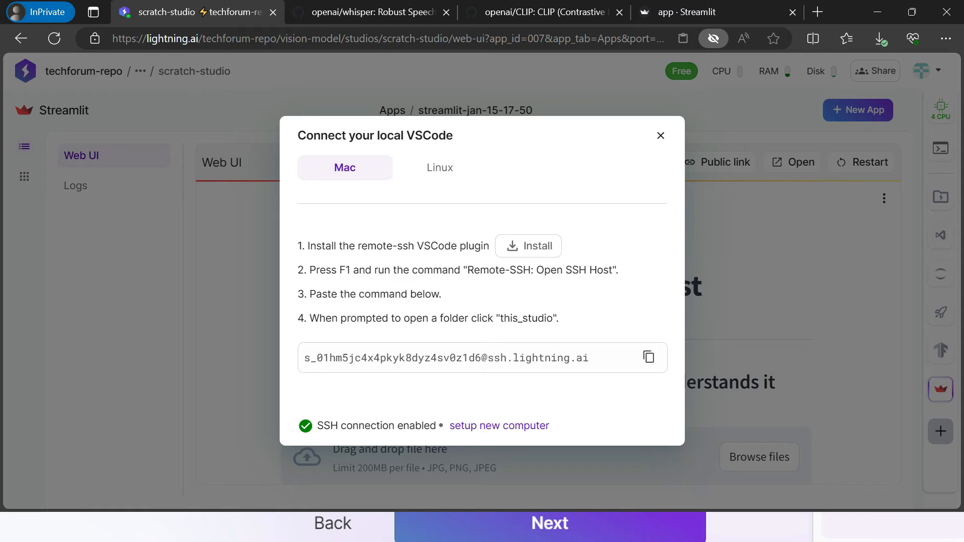
{"action": "mouse_move", "coordinate": [499, 426]}
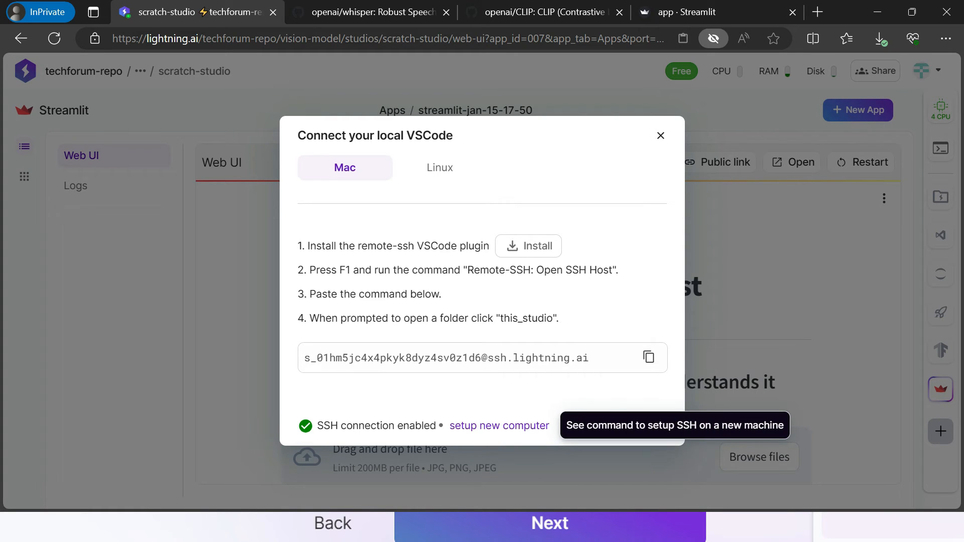
{"action": "left_click", "coordinate": [498, 426]}
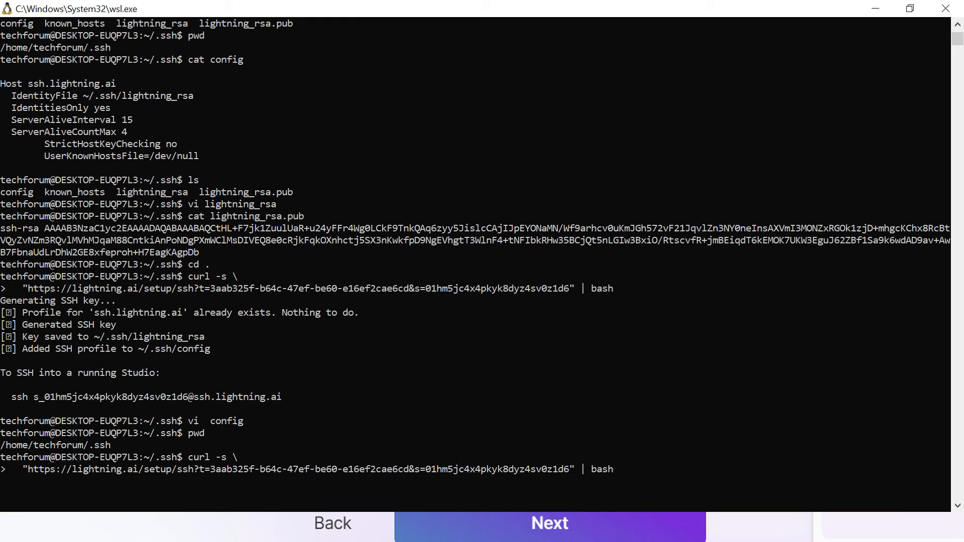
Rerun the Lightning SSH setup script and print ~/.ssh/config in the WSL terminal
{"action": "key", "text": "Return"}
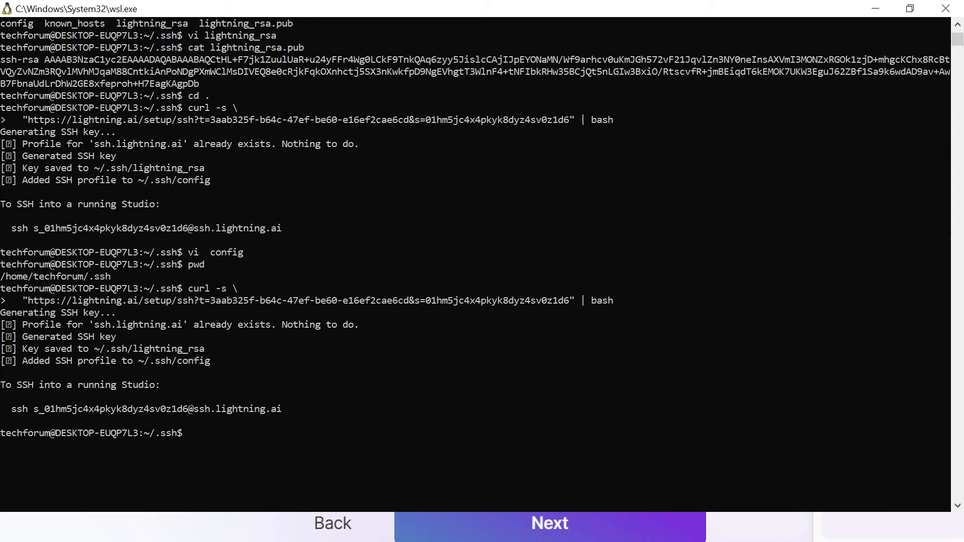
{"action": "type", "text": "cat"}
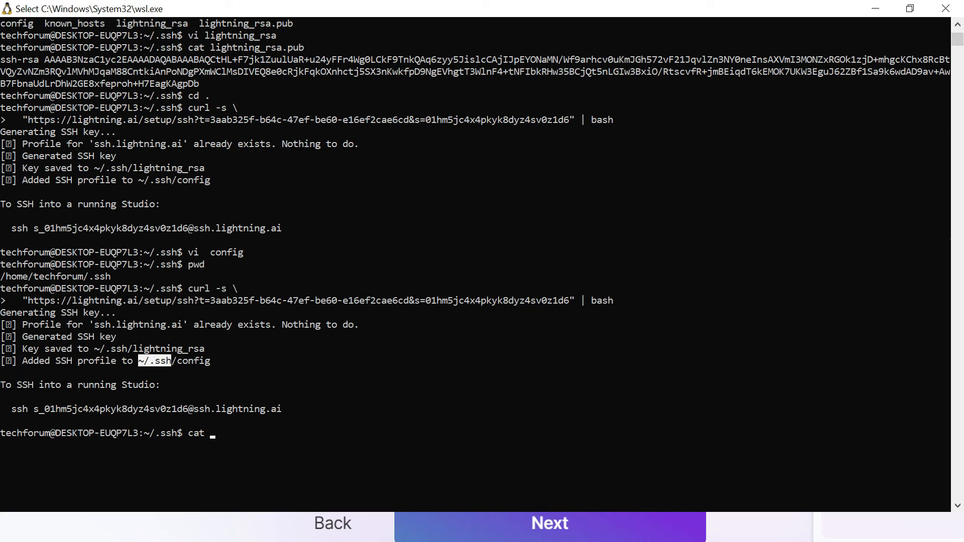
{"action": "type", "text": "~/.ssh/config"}
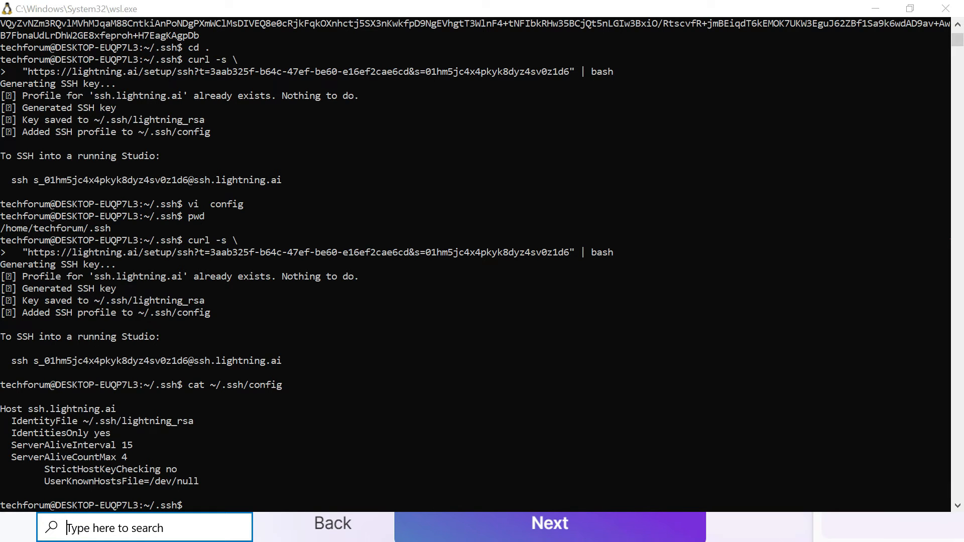
{"action": "left_click", "coordinate": [12, 528]}
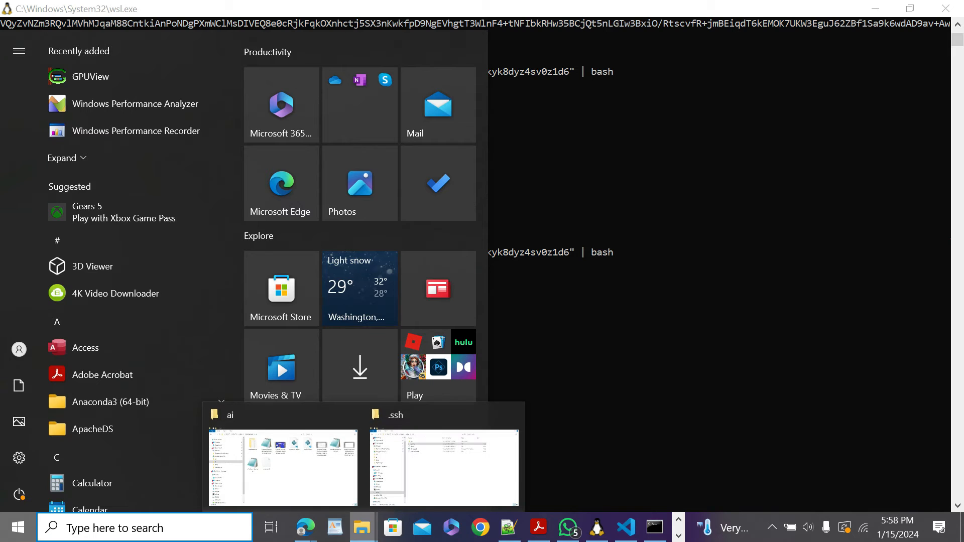
Open the Windows .ssh config file in Notepad++ from the .ssh Explorer window
{"action": "left_click", "coordinate": [444, 468]}
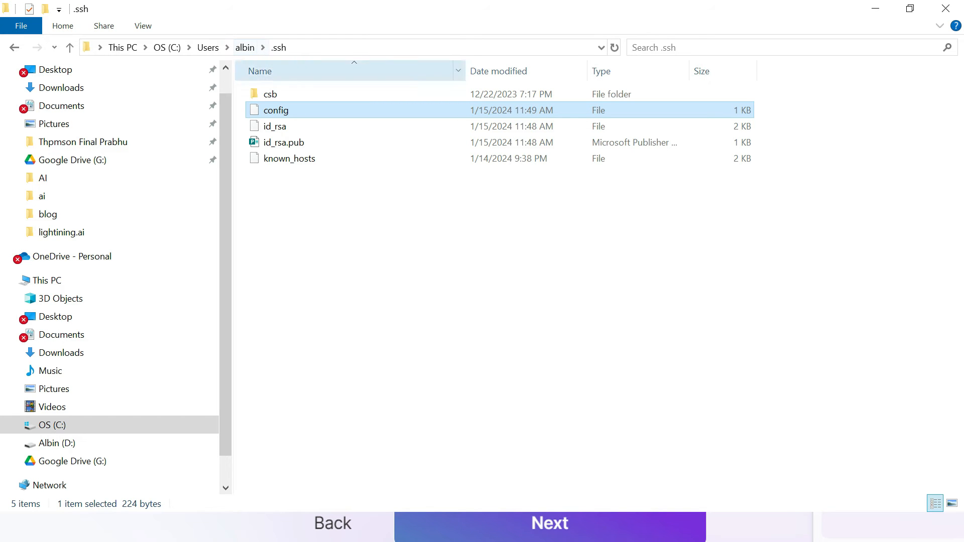
{"action": "mouse_move", "coordinate": [276, 110]}
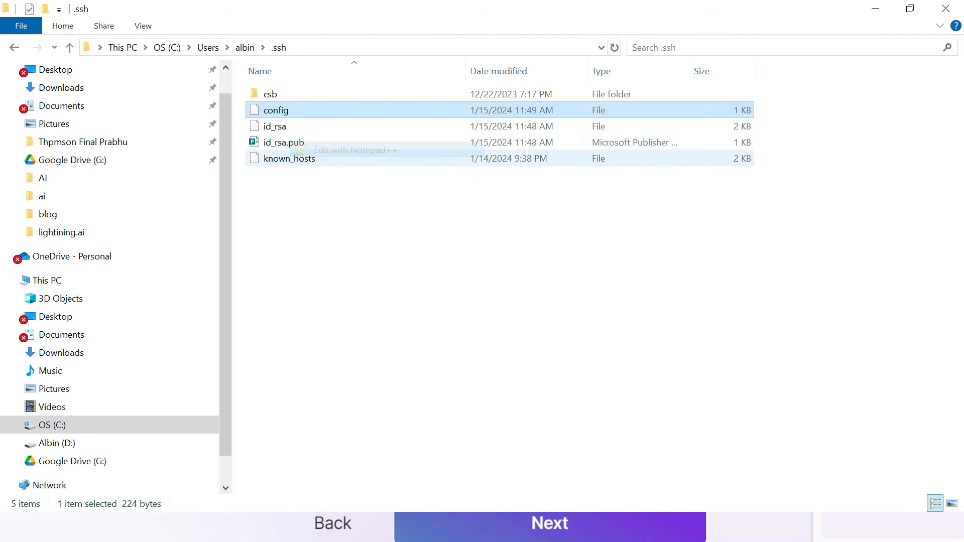
{"action": "left_click", "coordinate": [355, 150]}
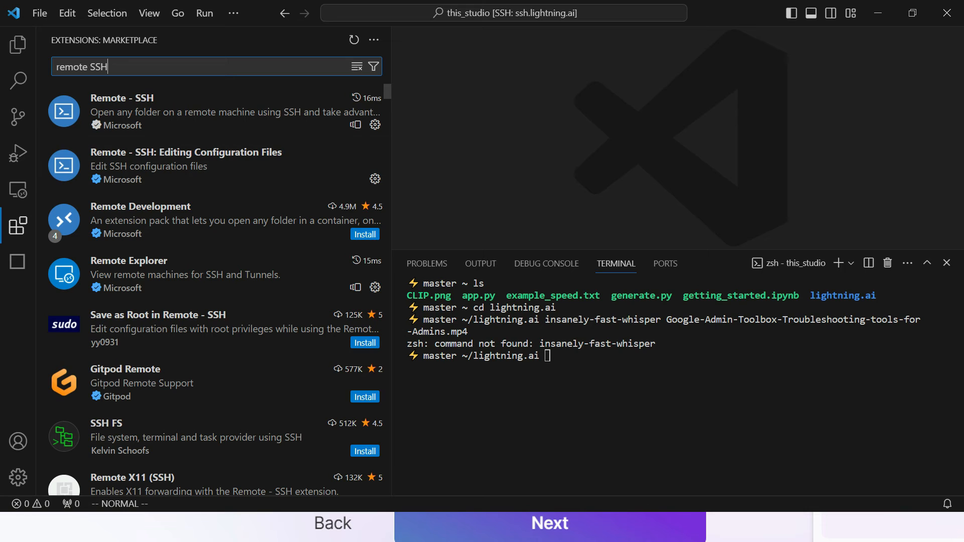
{"action": "mouse_move", "coordinate": [121, 98]}
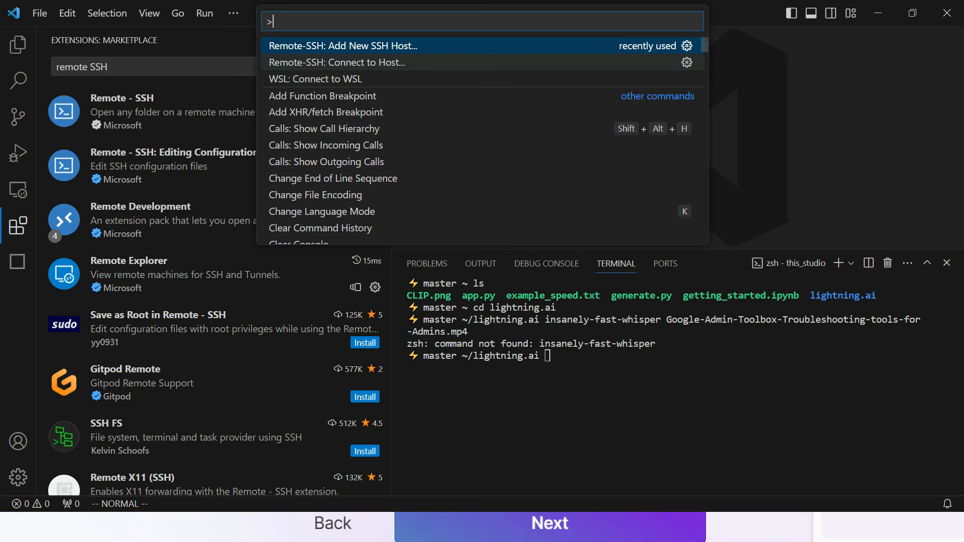
Connect VS Code through Remote-SSH: Connect to Host to ssh.lightning.ai
{"action": "left_click", "coordinate": [336, 62]}
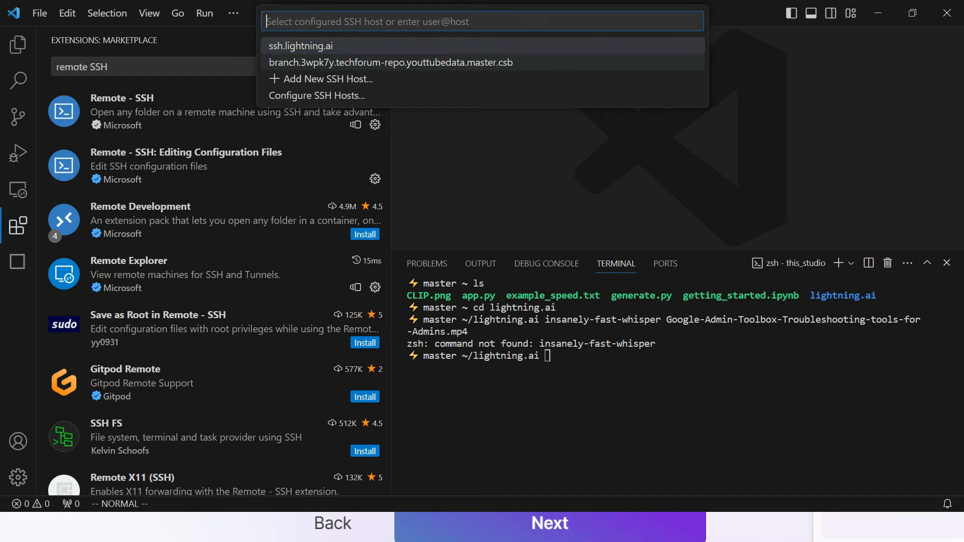
{"action": "left_click", "coordinate": [300, 46]}
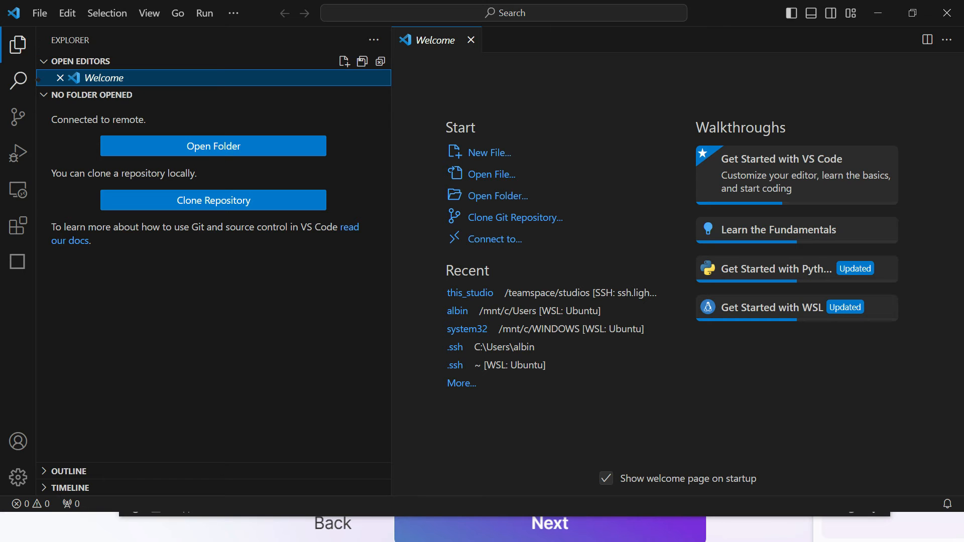
Open /teamspace/studios/this_studio/ in VS Code, showing app.py, generate.py and CLIP.png
{"action": "left_click", "coordinate": [213, 145]}
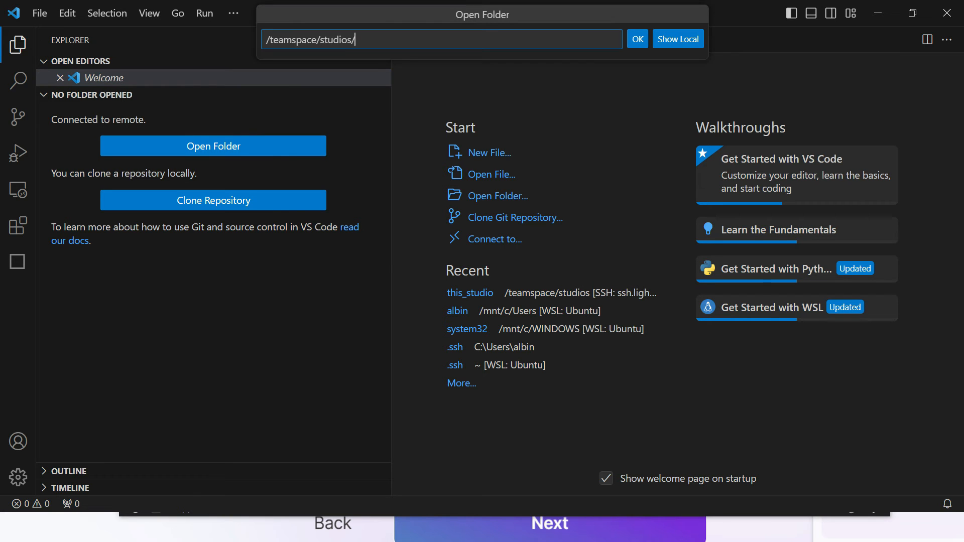
{"action": "type", "text": "this_studio/"}
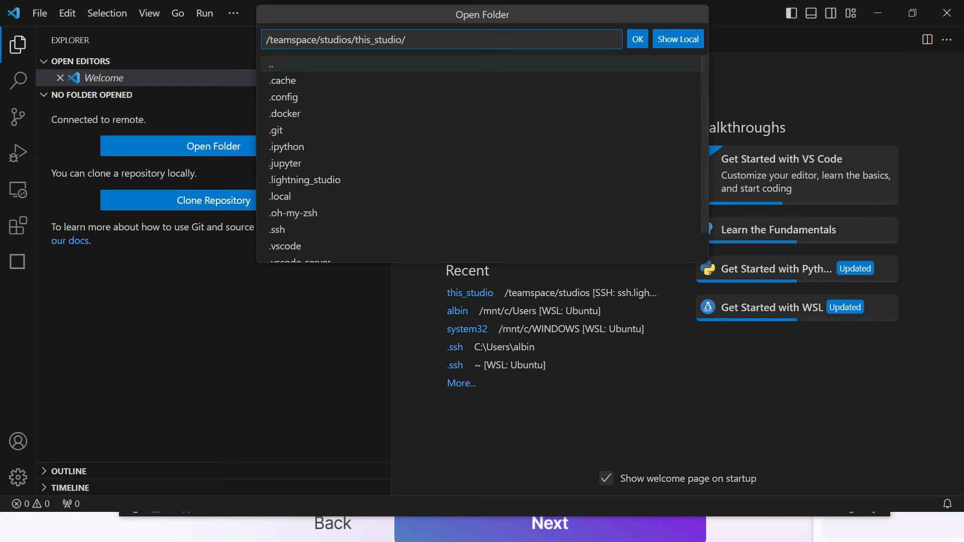
{"action": "left_click", "coordinate": [638, 39]}
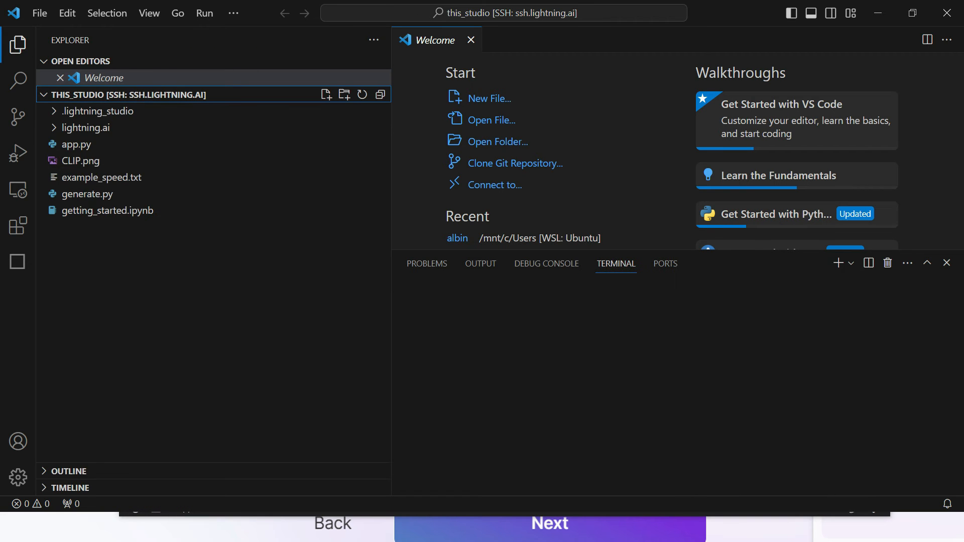
{"action": "left_click", "coordinate": [102, 177]}
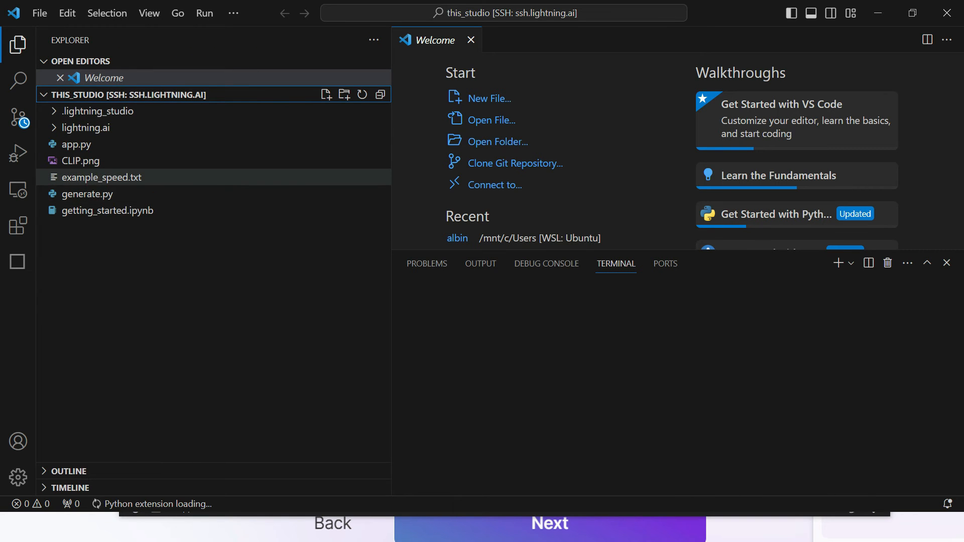
{"action": "mouse_move", "coordinate": [101, 177]}
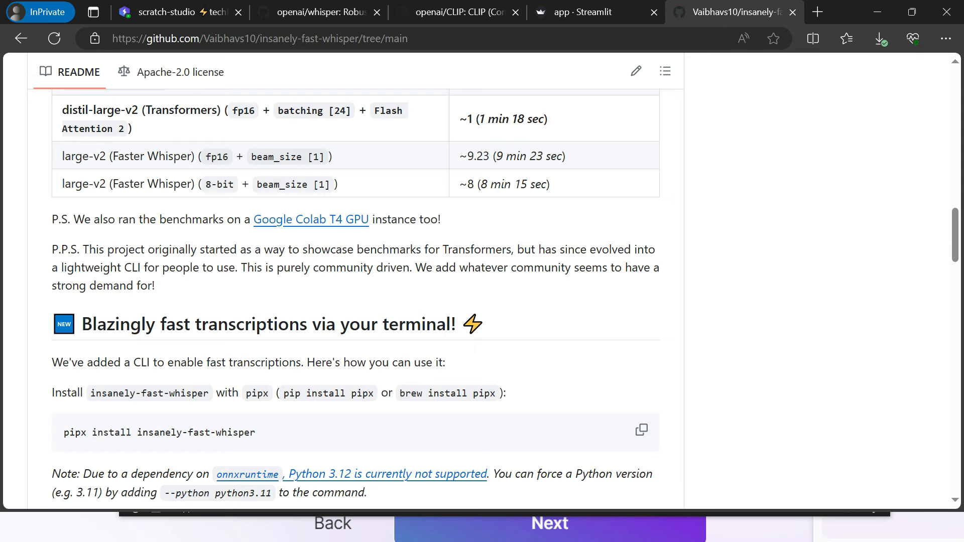
Scroll through the README's benchmarks, install command and CLI Options sections
{"action": "scroll", "scroll_direction": "up", "scroll_amount": 3}
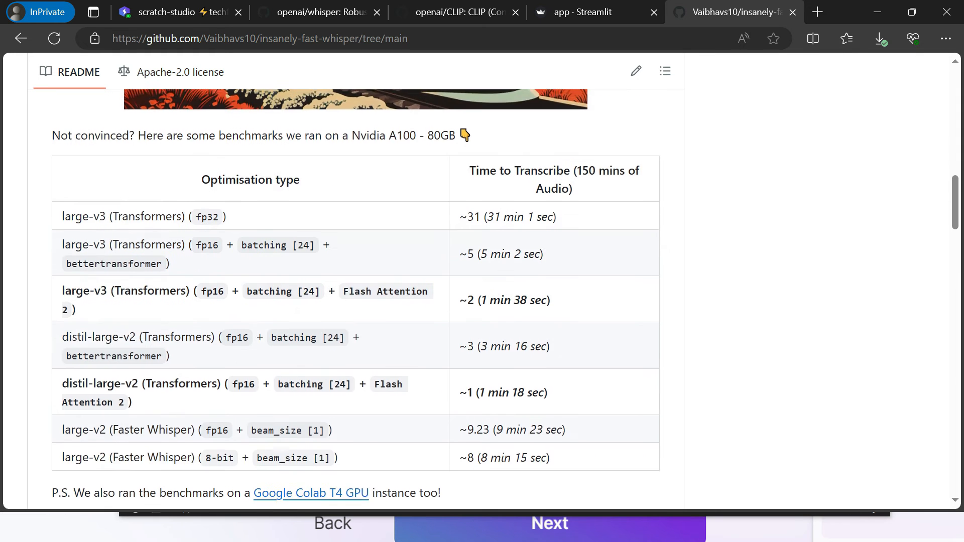
{"action": "scroll", "scroll_direction": "up", "scroll_amount": 3}
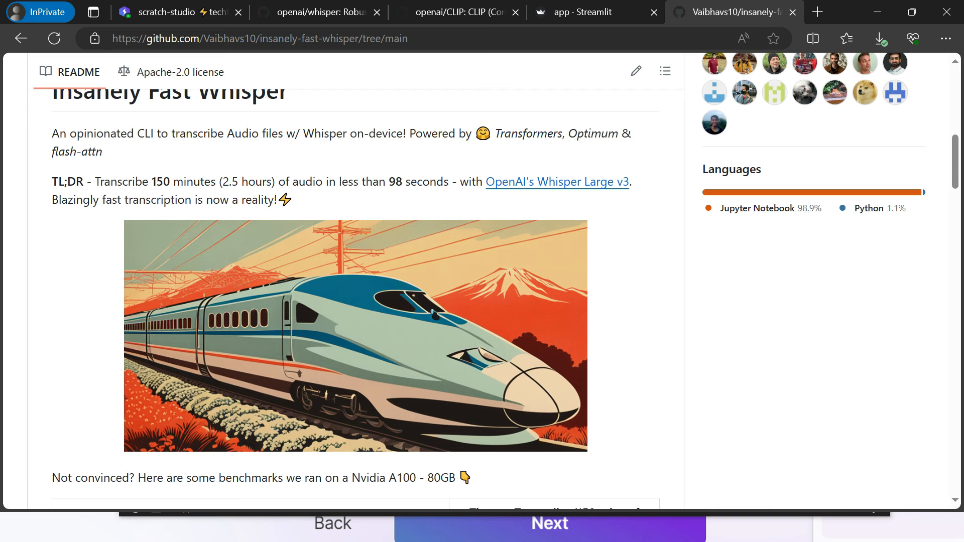
{"action": "scroll", "scroll_direction": "down", "scroll_amount": 3}
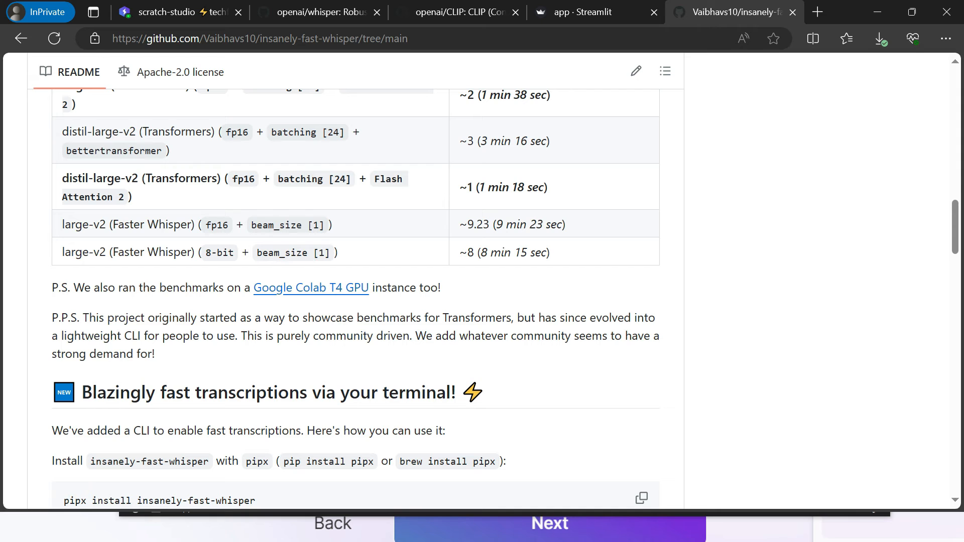
{"action": "scroll", "scroll_direction": "down", "scroll_amount": 3}
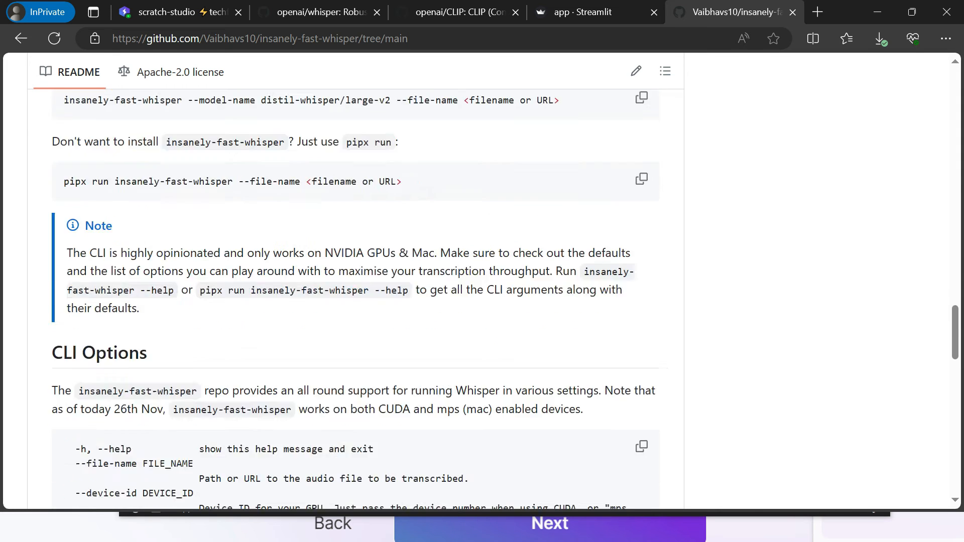
{"action": "scroll", "scroll_direction": "up", "scroll_amount": 3}
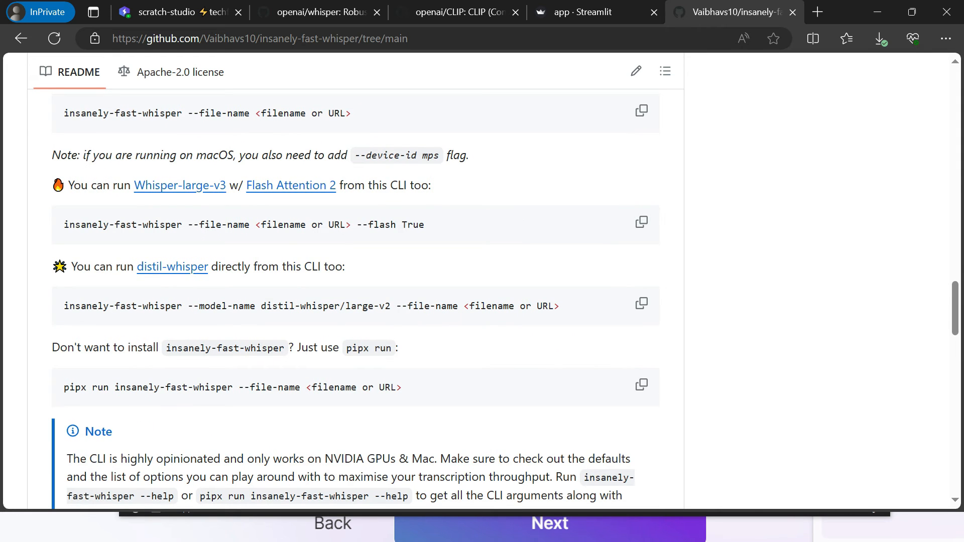
{"action": "scroll", "scroll_direction": "down", "scroll_amount": 3}
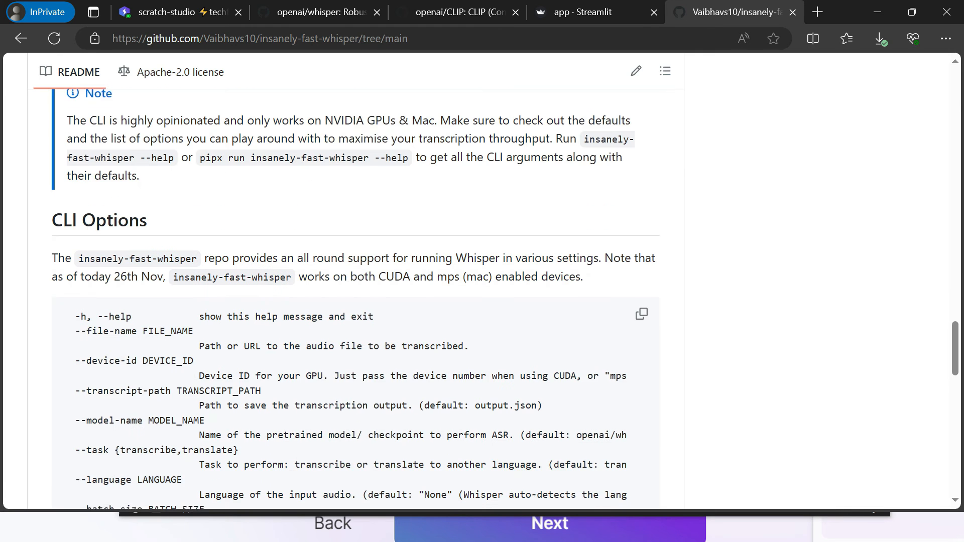
{"action": "scroll", "scroll_direction": "down", "scroll_amount": 3}
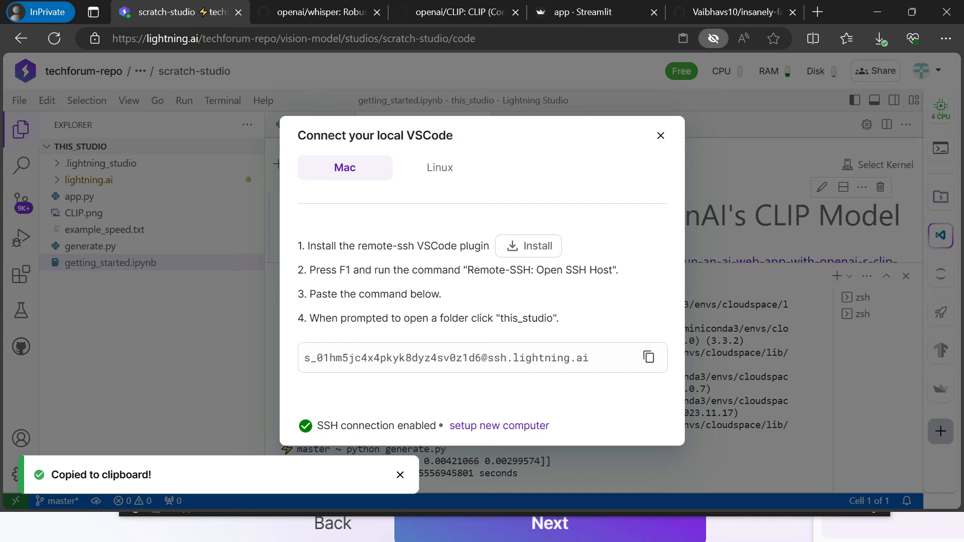
Dismiss the local VSCode dialog and run pip install pipx in the studio terminal
{"action": "left_click", "coordinate": [661, 135]}
{"action": "type", "text": "pip install pipx"}
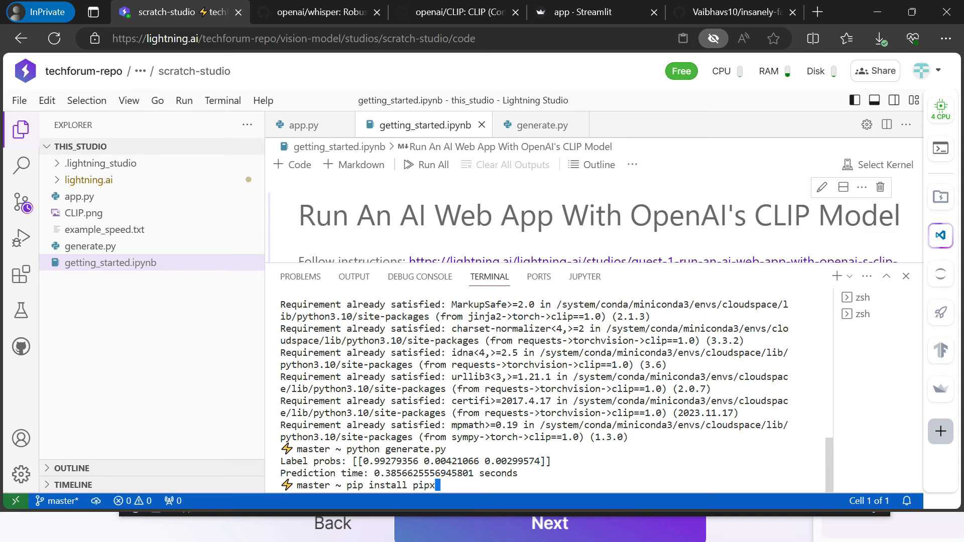
{"action": "key", "text": "Return"}
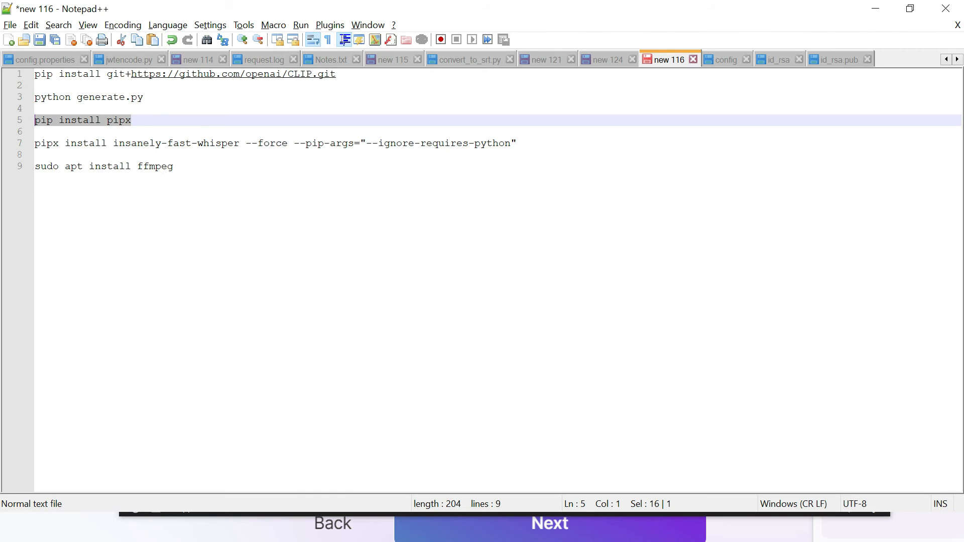
Add the 'insanely-fast-whisper --file-name <filename or URL>' line and copy the next command
{"action": "left_click", "coordinate": [520, 143]}
{"action": "type", "text": "insanely-fast-whisper --file-name <filename or URL>"}
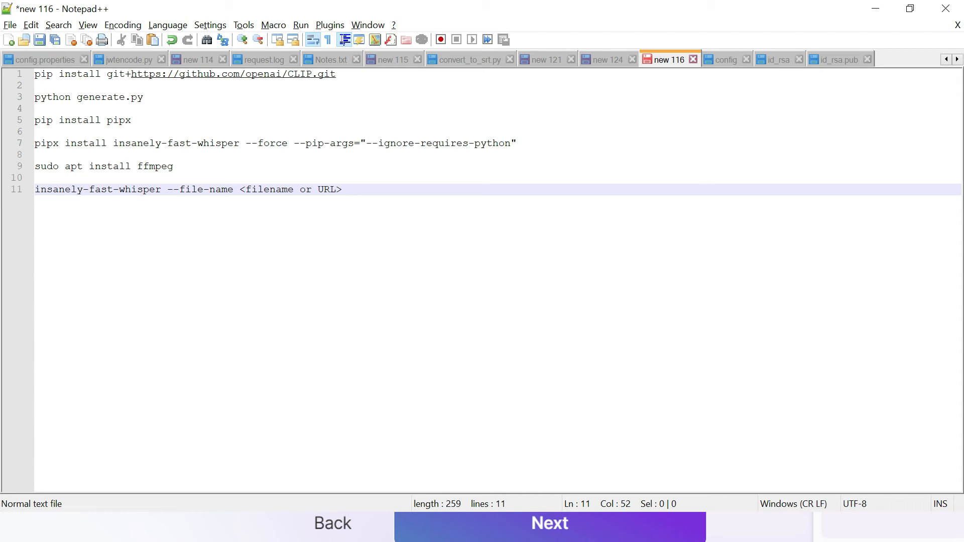
{"action": "left_click", "coordinate": [343, 190]}
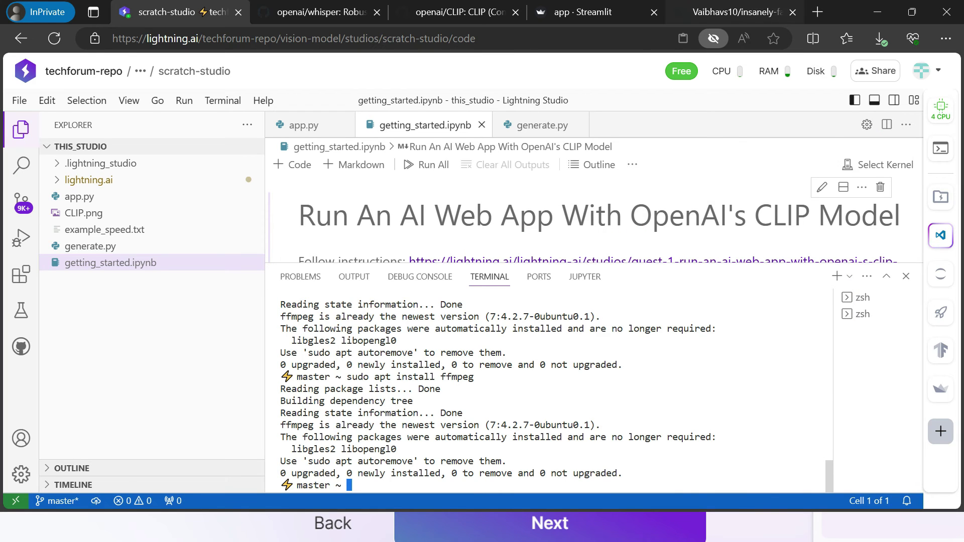
Run insanely-fast-whisper --file-name on the video from lightning.ai, hitting a no-NVIDIA-driver error
{"action": "left_click", "coordinate": [89, 180]}
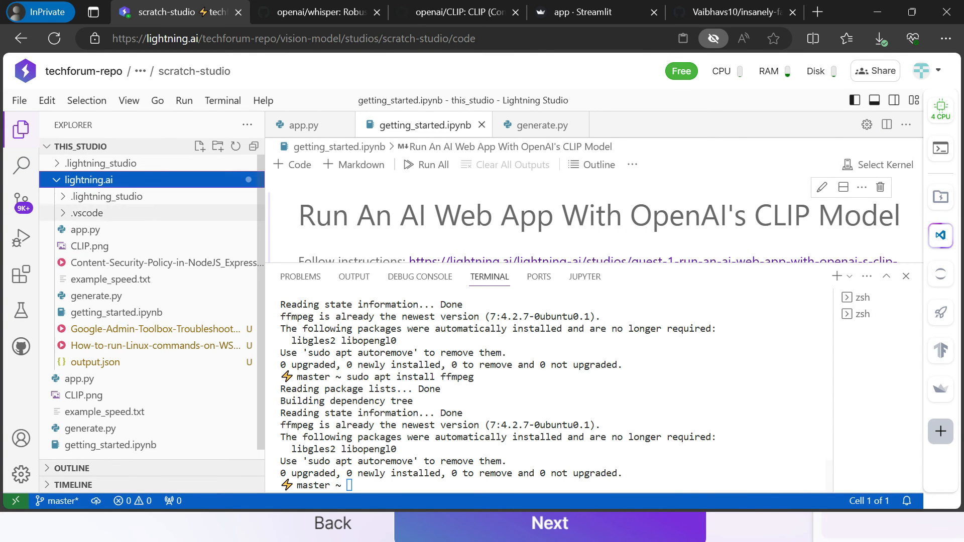
{"action": "mouse_move", "coordinate": [87, 213]}
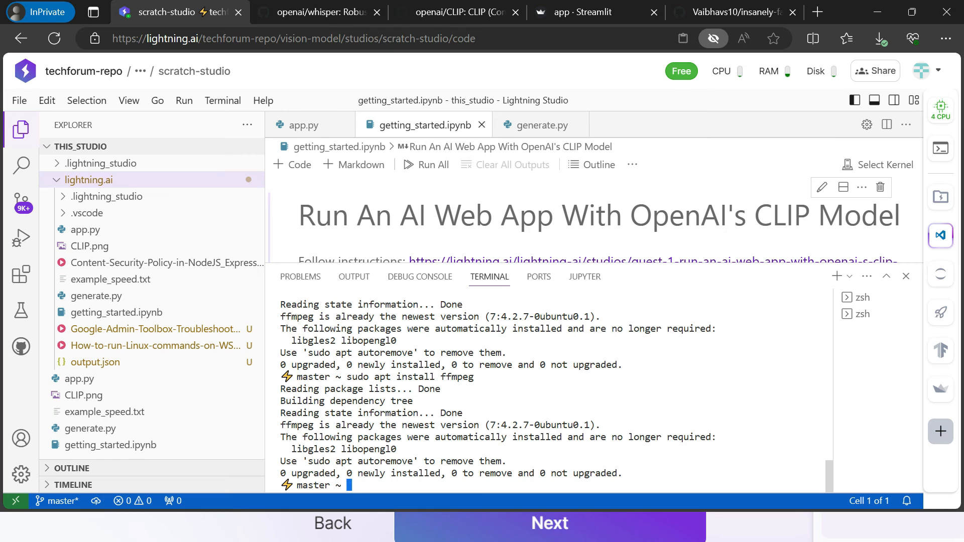
{"action": "type", "text": "cd lightning.a"}
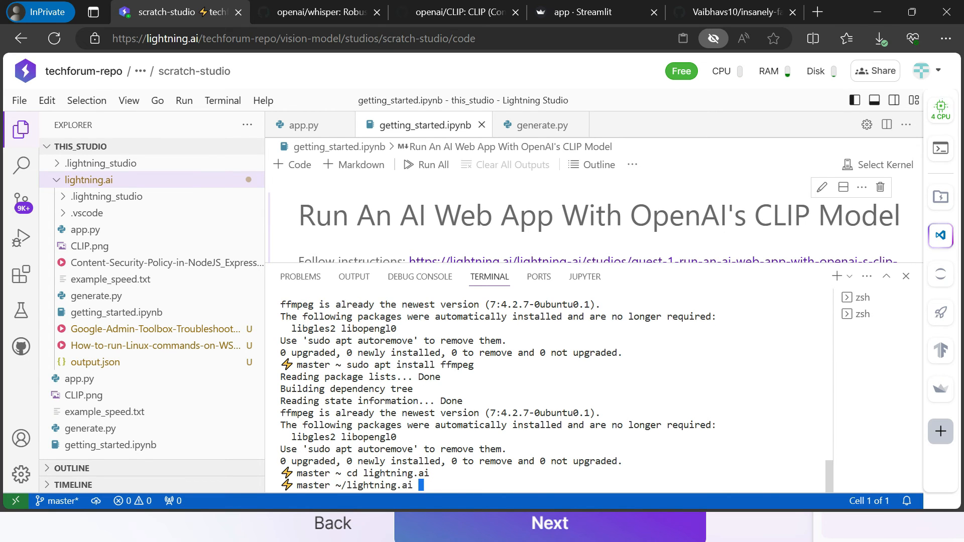
{"action": "type", "text": "insanely-fast-whisper --file-name <filename or URL>"}
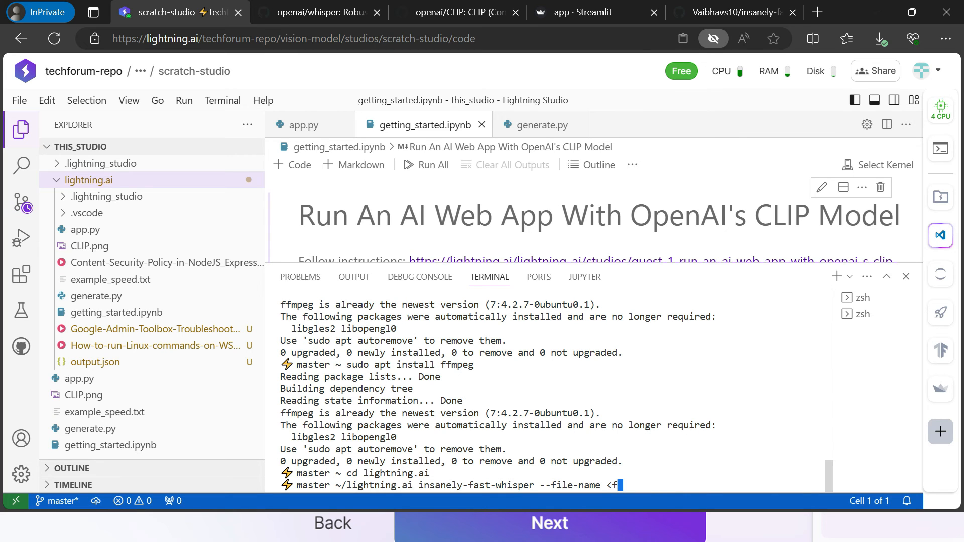
{"action": "type", "text": "con"}
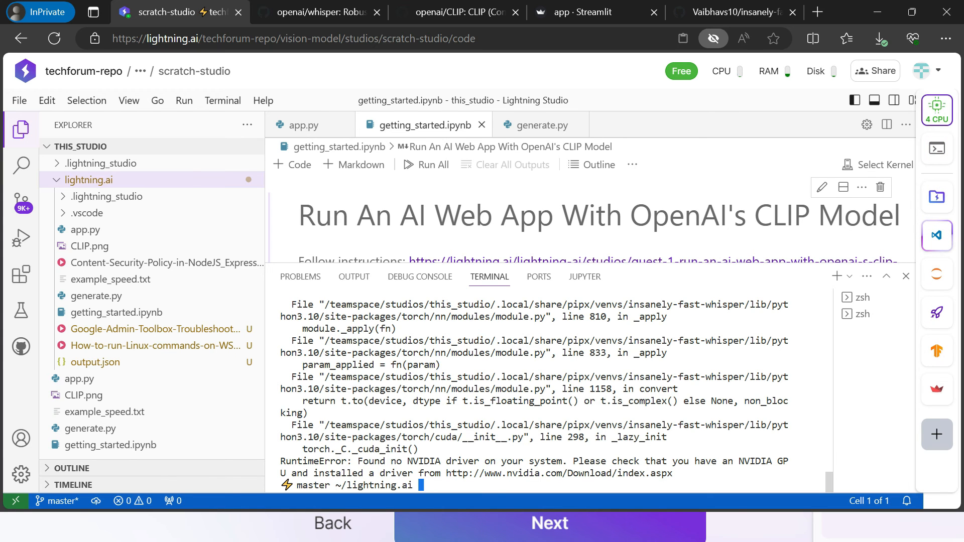
Switch the studio environment from 4 CPUs to a T4 GPU and confirm
{"action": "left_click", "coordinate": [938, 110]}
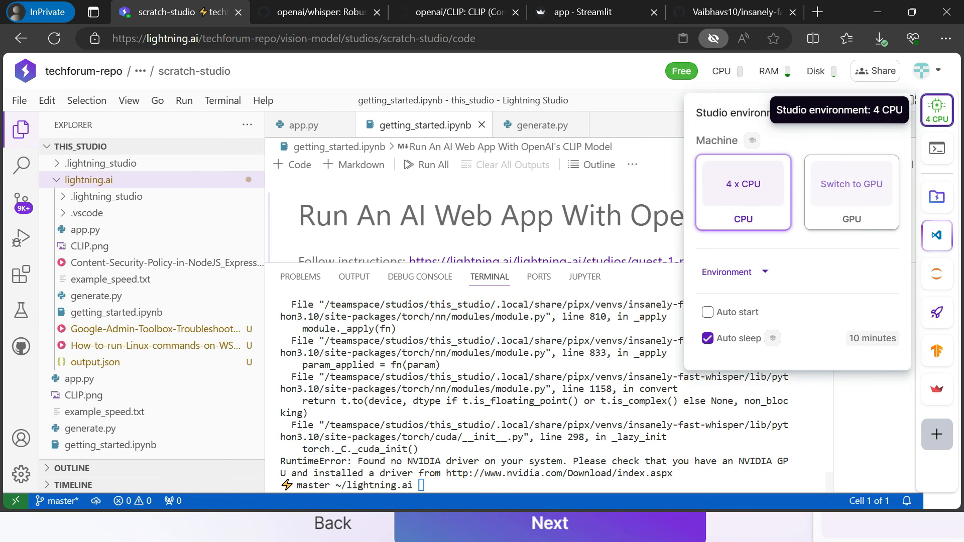
{"action": "left_click", "coordinate": [851, 184]}
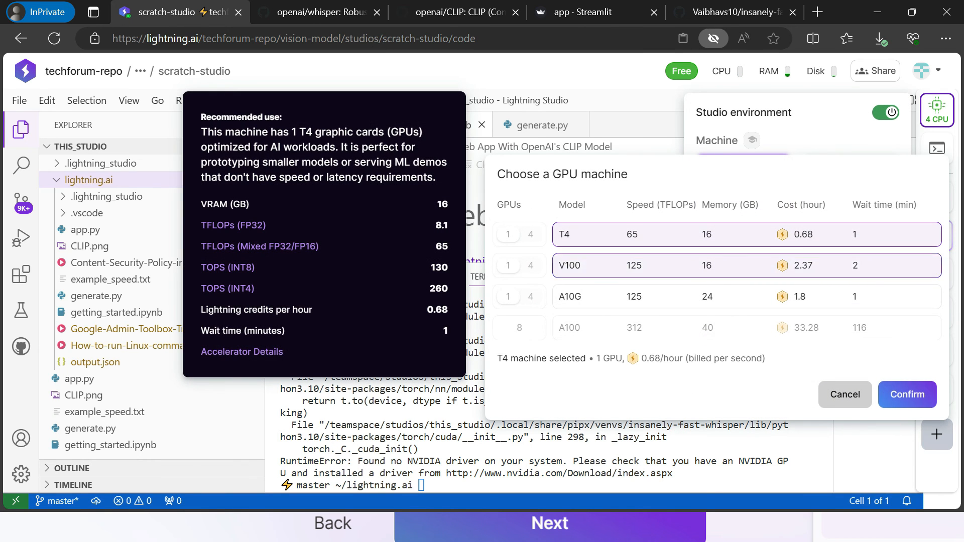
{"action": "left_click", "coordinate": [906, 395]}
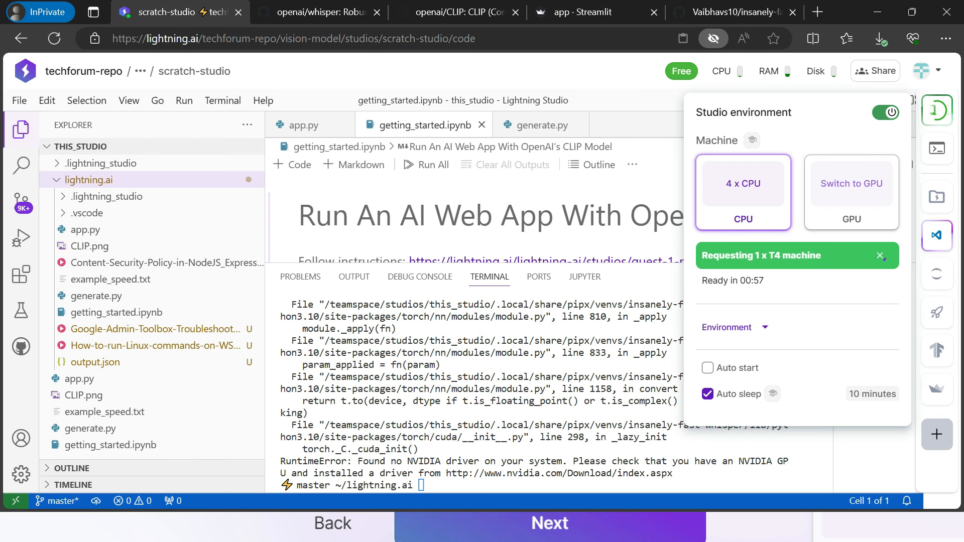
{"action": "left_click", "coordinate": [795, 255]}
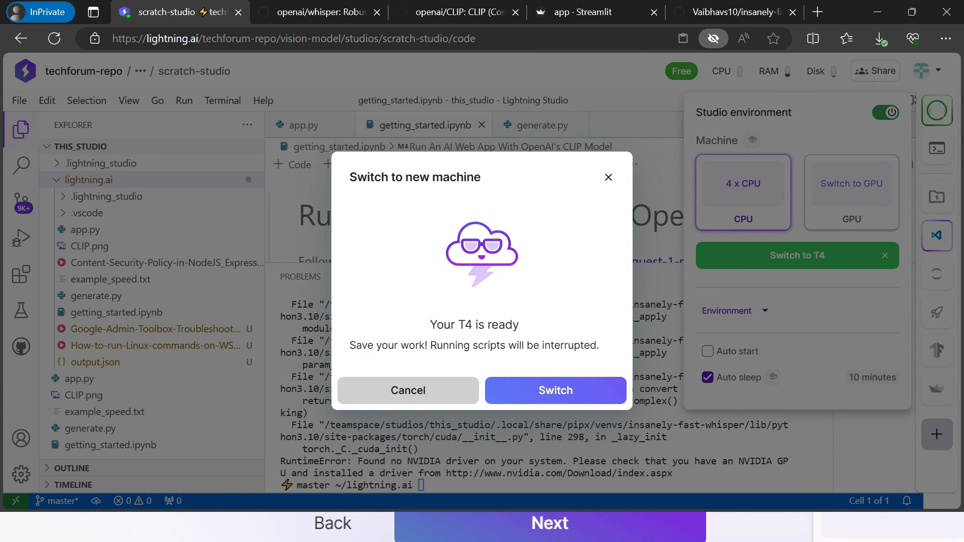
{"action": "left_click", "coordinate": [554, 390]}
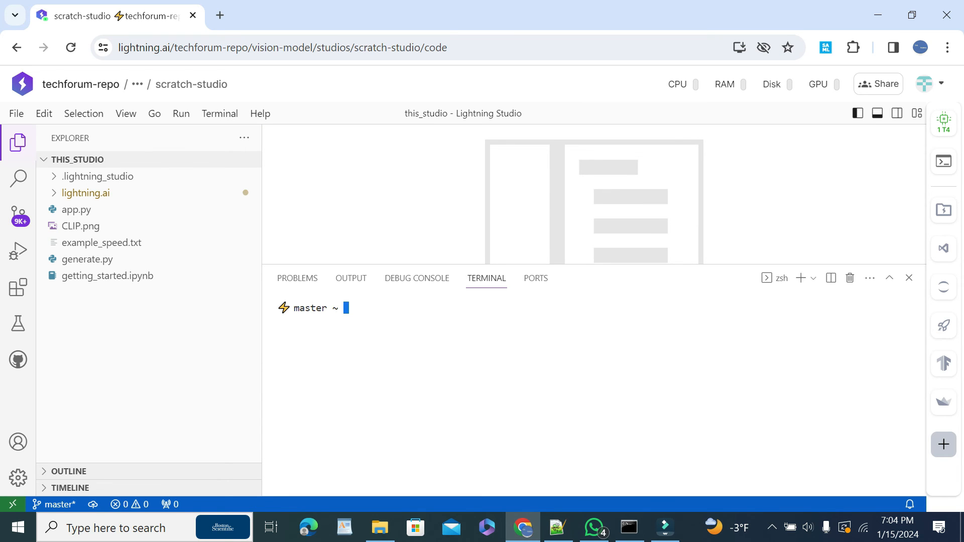
Run insanely-fast-whisper on Content-Security-Policy-in-NodeJS_Express.mp4 in lightning.ai, producing output.json
{"action": "type", "text": "cd li"}
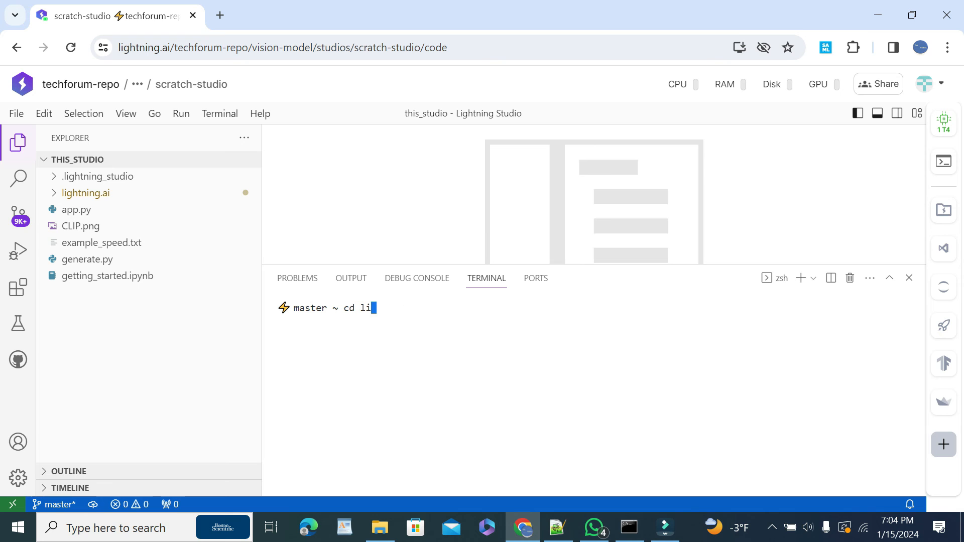
{"action": "key", "text": "Return"}
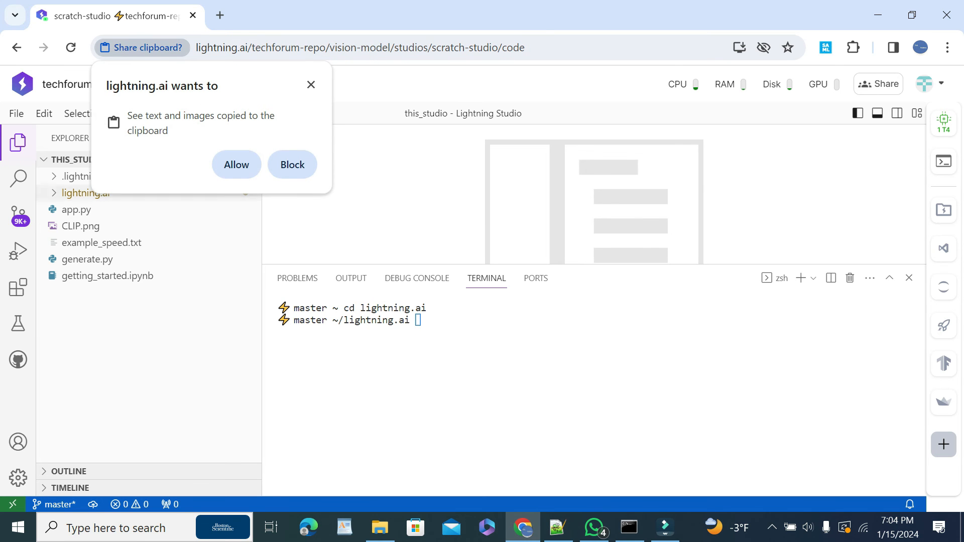
{"action": "left_click", "coordinate": [292, 164]}
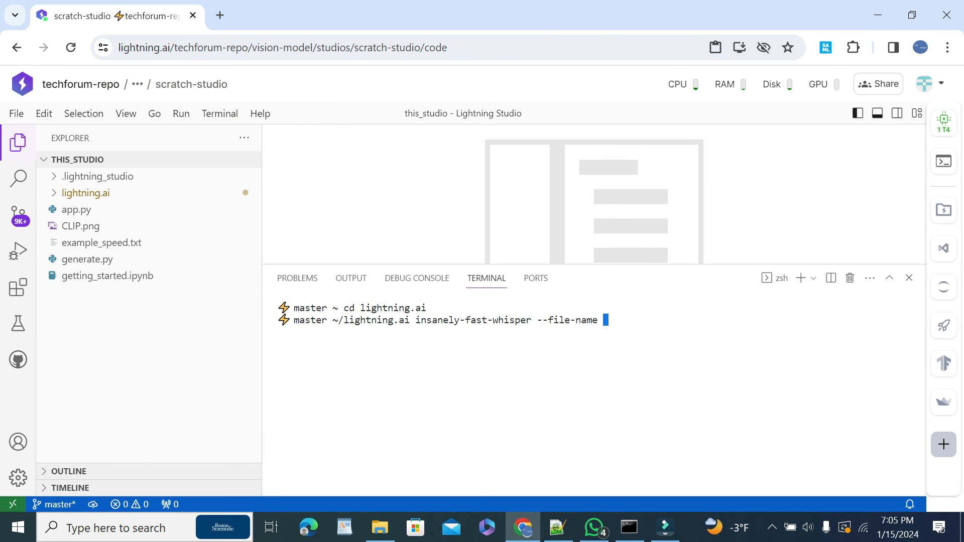
{"action": "type", "text": "Content-Security-Policy-in-NodeJS_Express.mp4"}
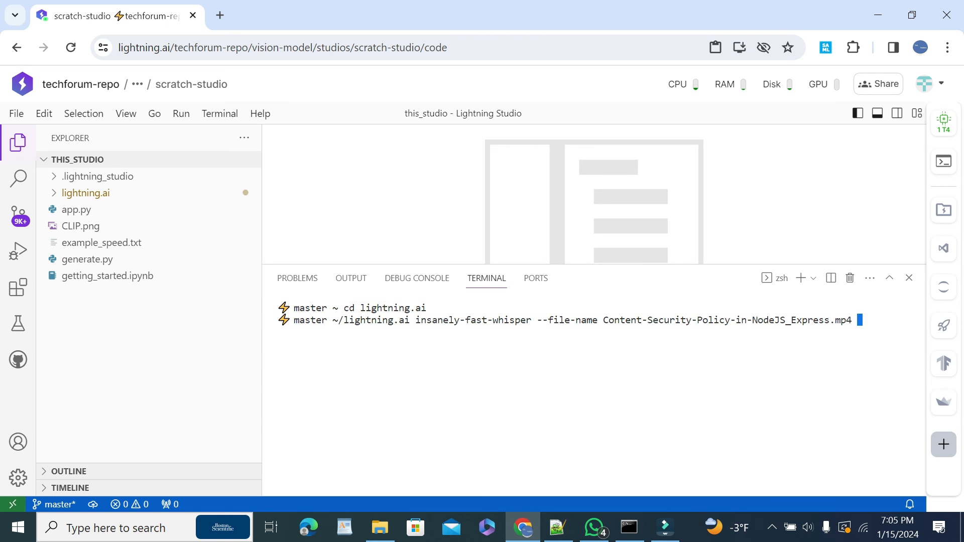
{"action": "key", "text": "Return"}
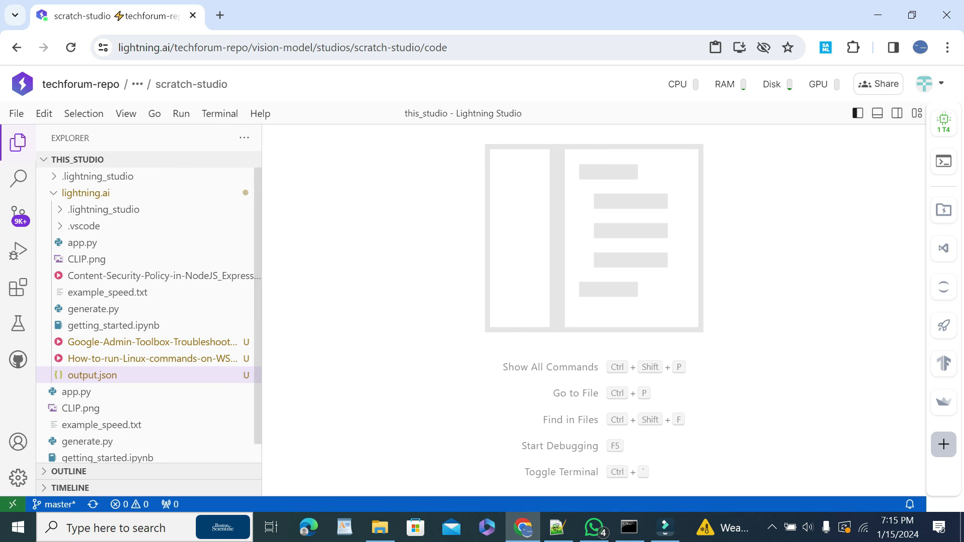
Open output.json from the lightning.ai file list and scroll through the timestamped transcript
{"action": "left_click", "coordinate": [93, 375]}
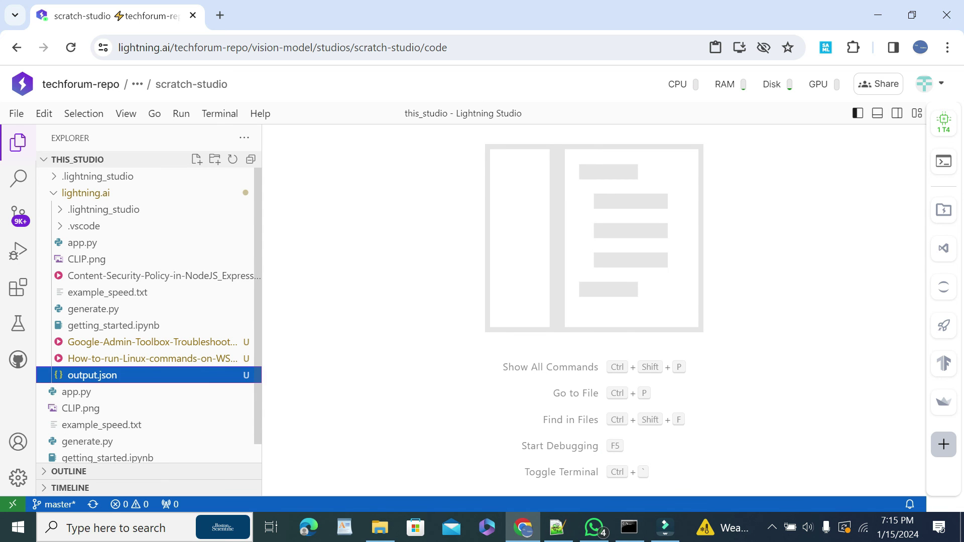
{"action": "left_click", "coordinate": [94, 375]}
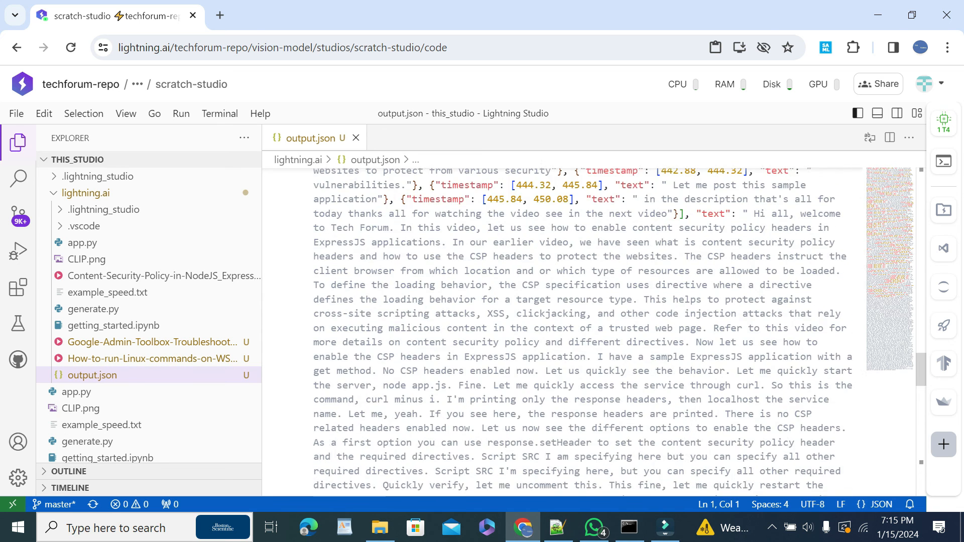
{"action": "scroll", "scroll_direction": "down", "scroll_amount": 3}
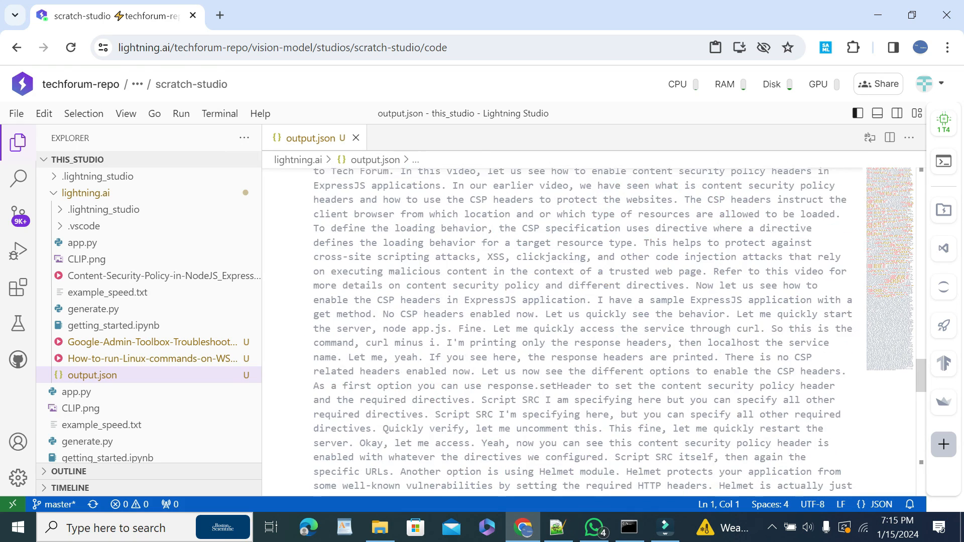
{"action": "scroll", "scroll_direction": "up", "scroll_amount": 3}
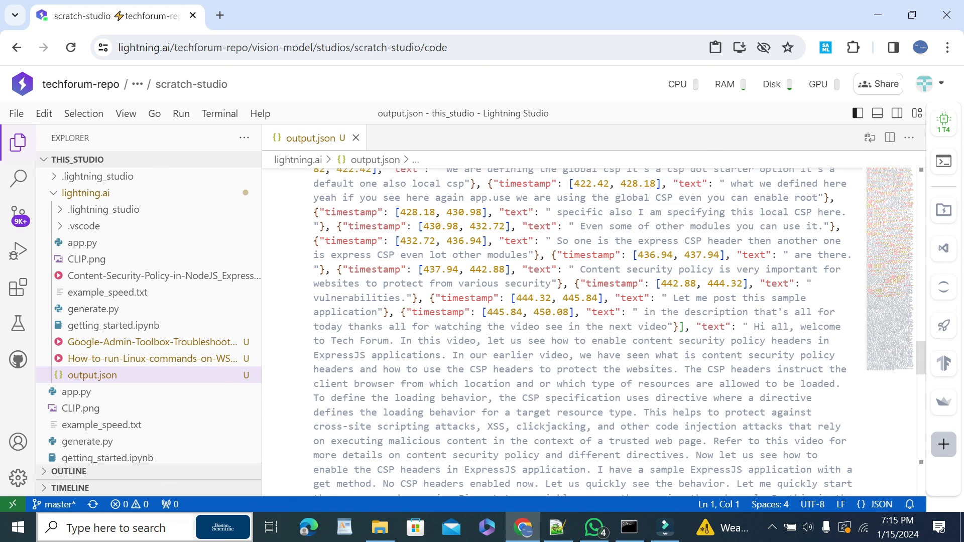
{"action": "left_click", "coordinate": [556, 528]}
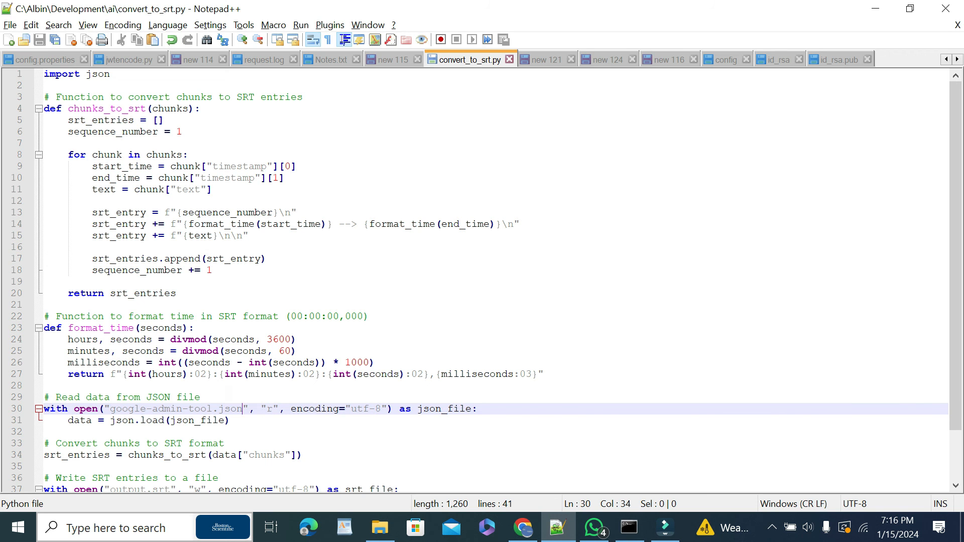
Copy the transcript into the local Content-Security-Policy-in-NodeJS_Express.json file in Notepad++
{"action": "left_click", "coordinate": [522, 528]}
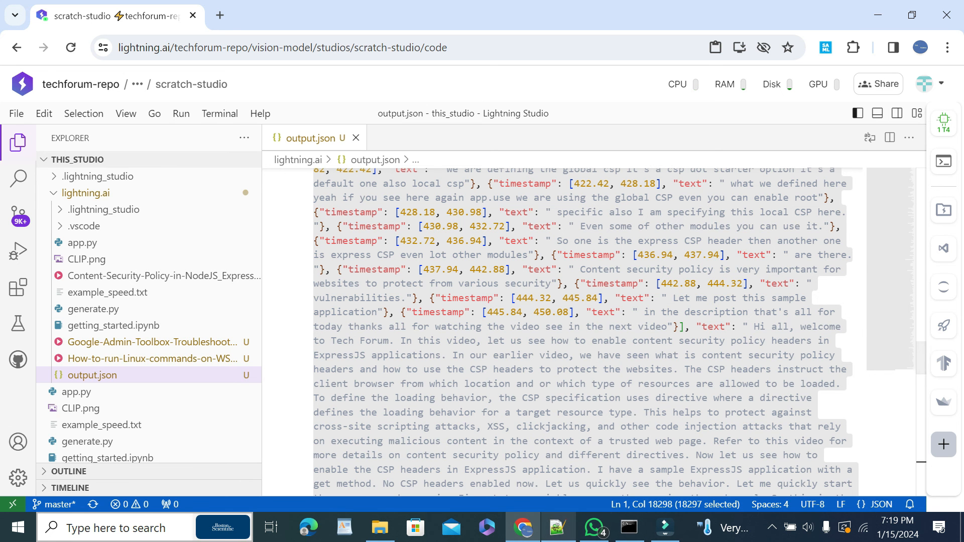
{"action": "left_click", "coordinate": [556, 527]}
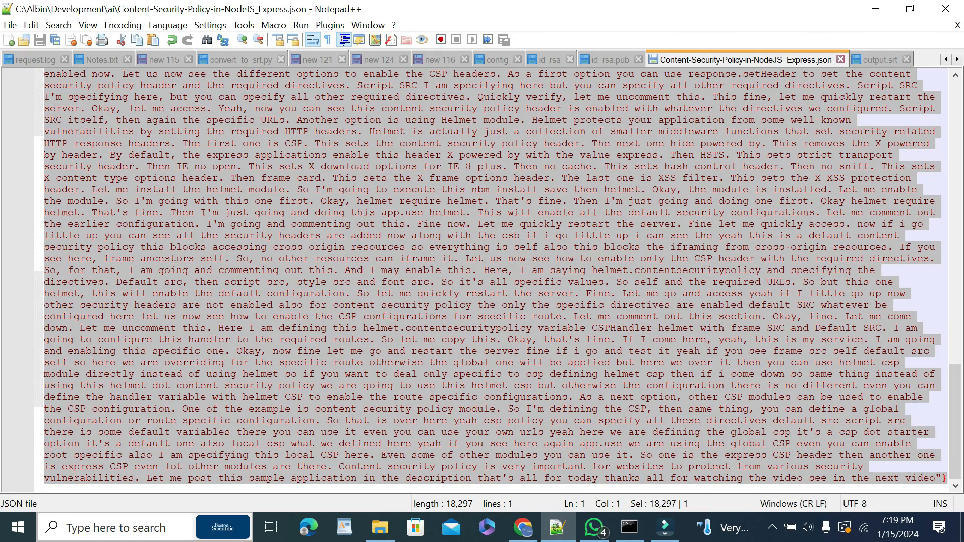
{"action": "left_click", "coordinate": [948, 477]}
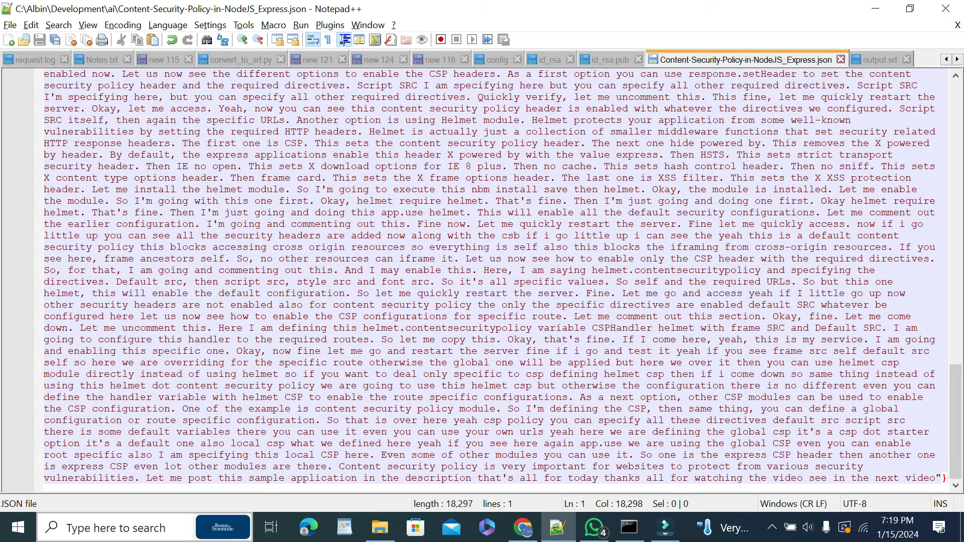
Open output.srt and reload it to show the numbered, timestamped subtitle entries
{"action": "left_click", "coordinate": [240, 60]}
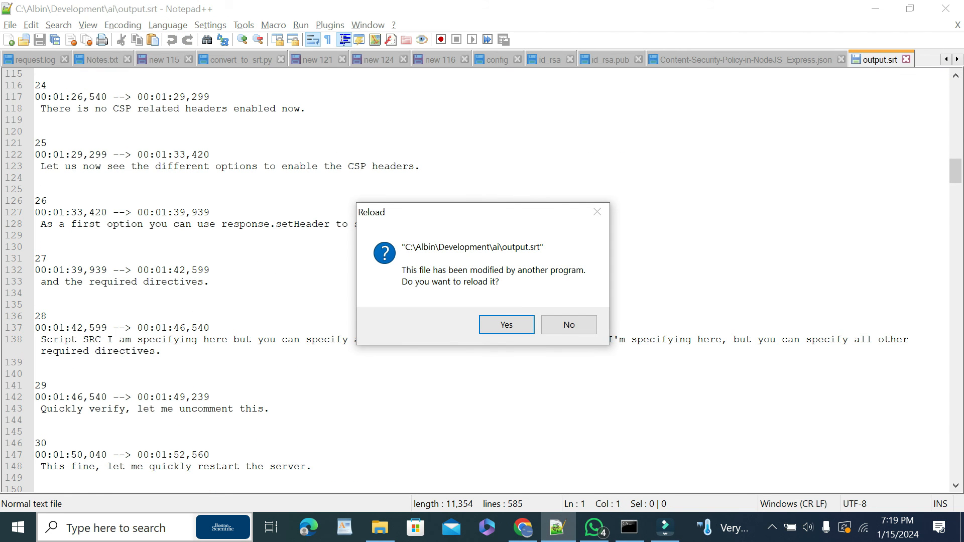
{"action": "left_click", "coordinate": [505, 325]}
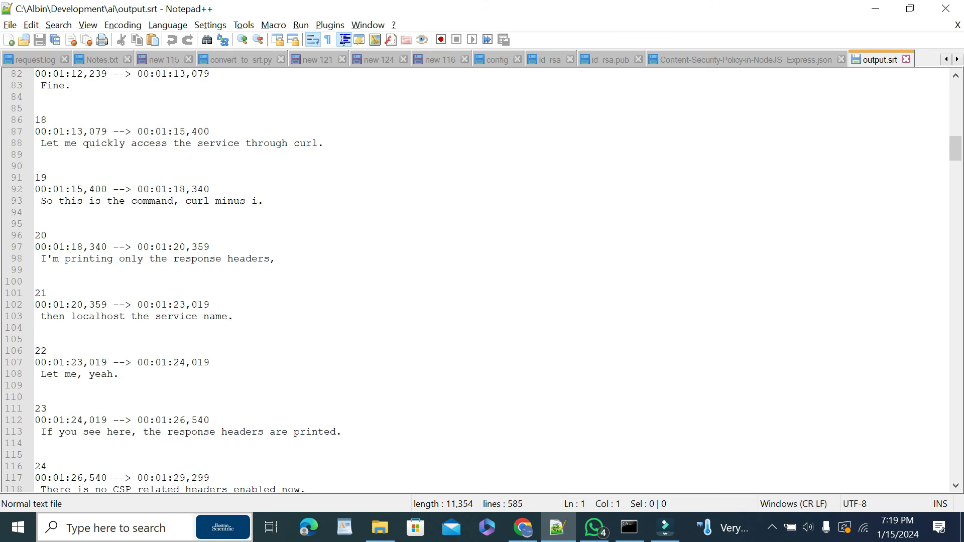
{"action": "scroll", "scroll_direction": "up", "scroll_amount": 3}
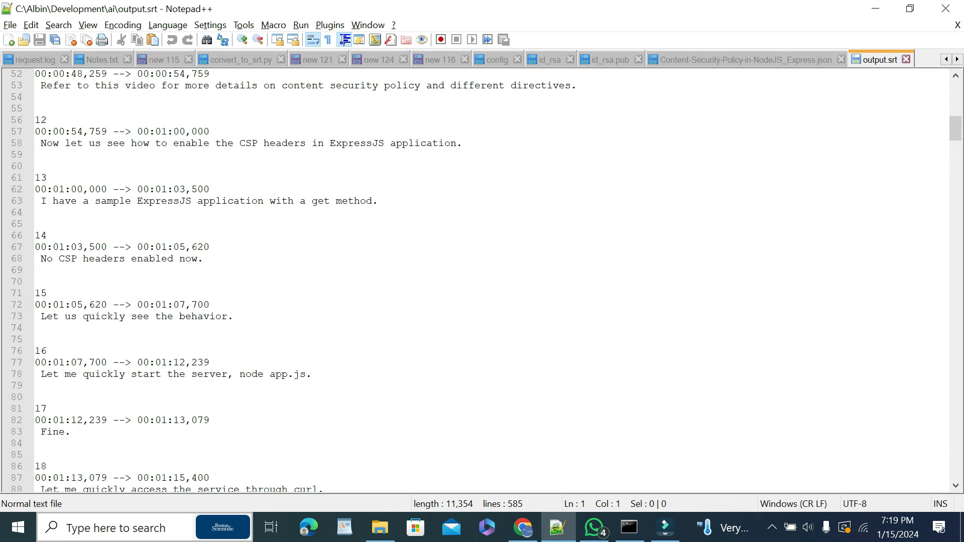